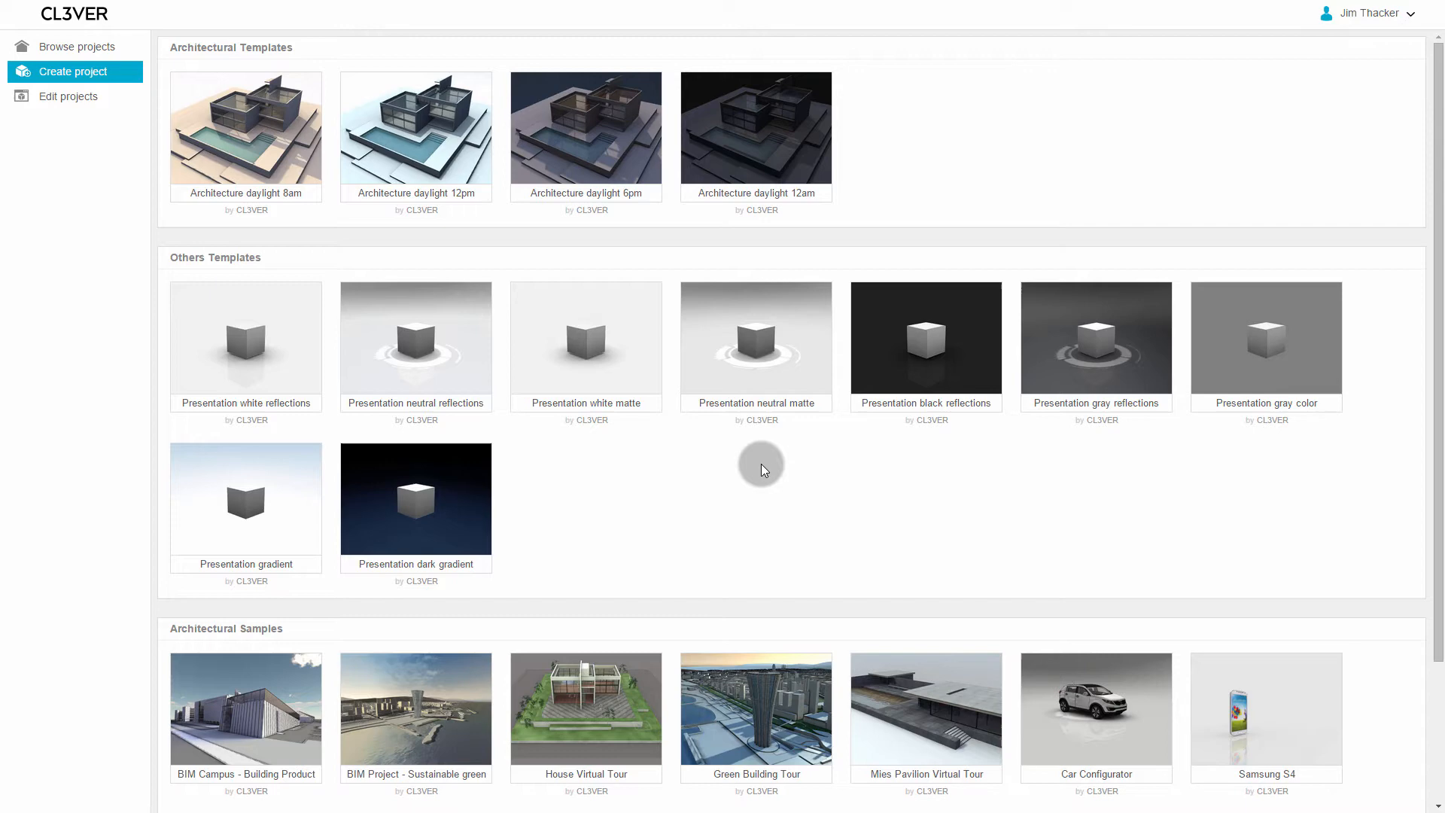
pyautogui.moveTo(770, 460)
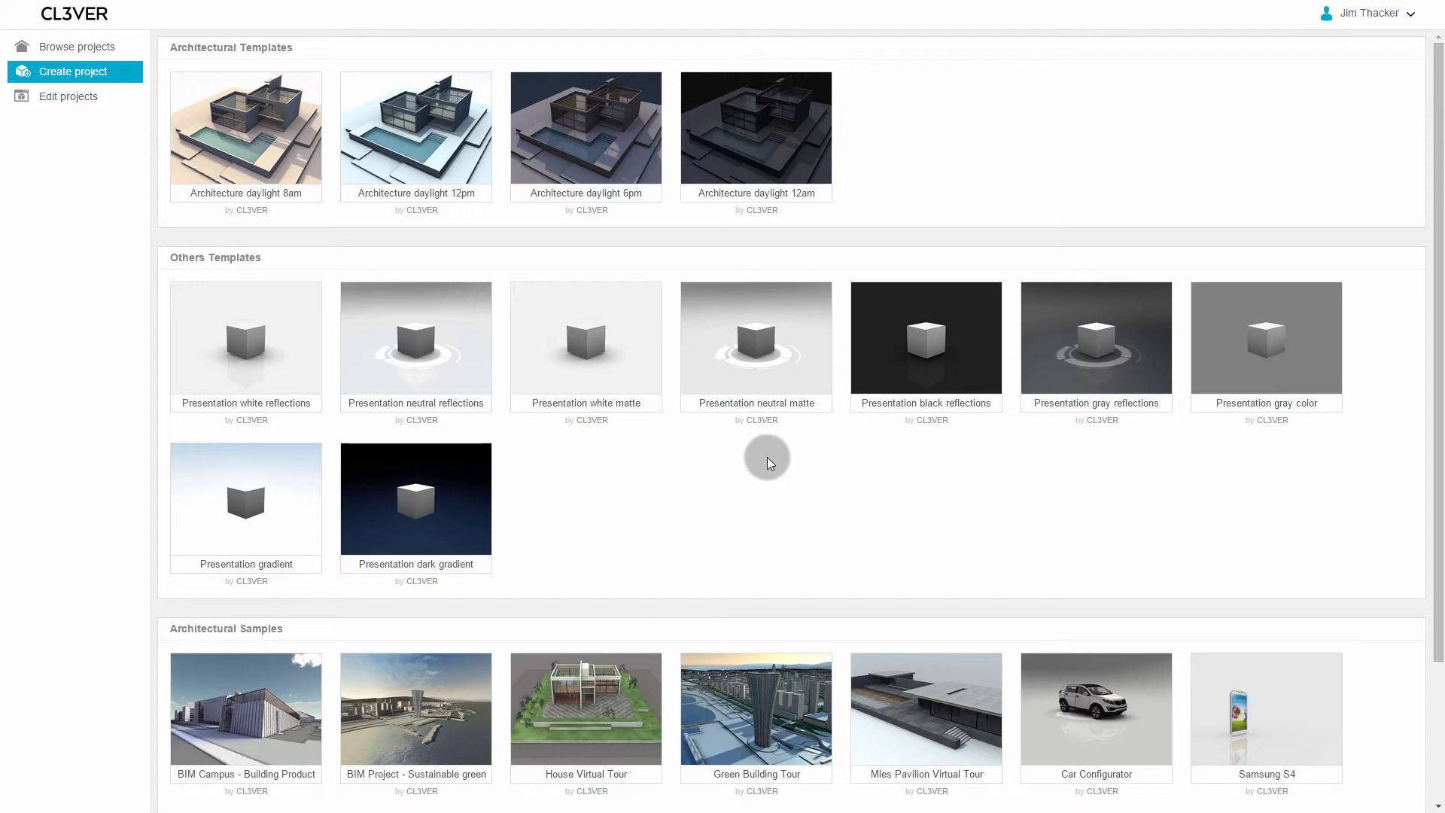
pyautogui.moveTo(756, 347)
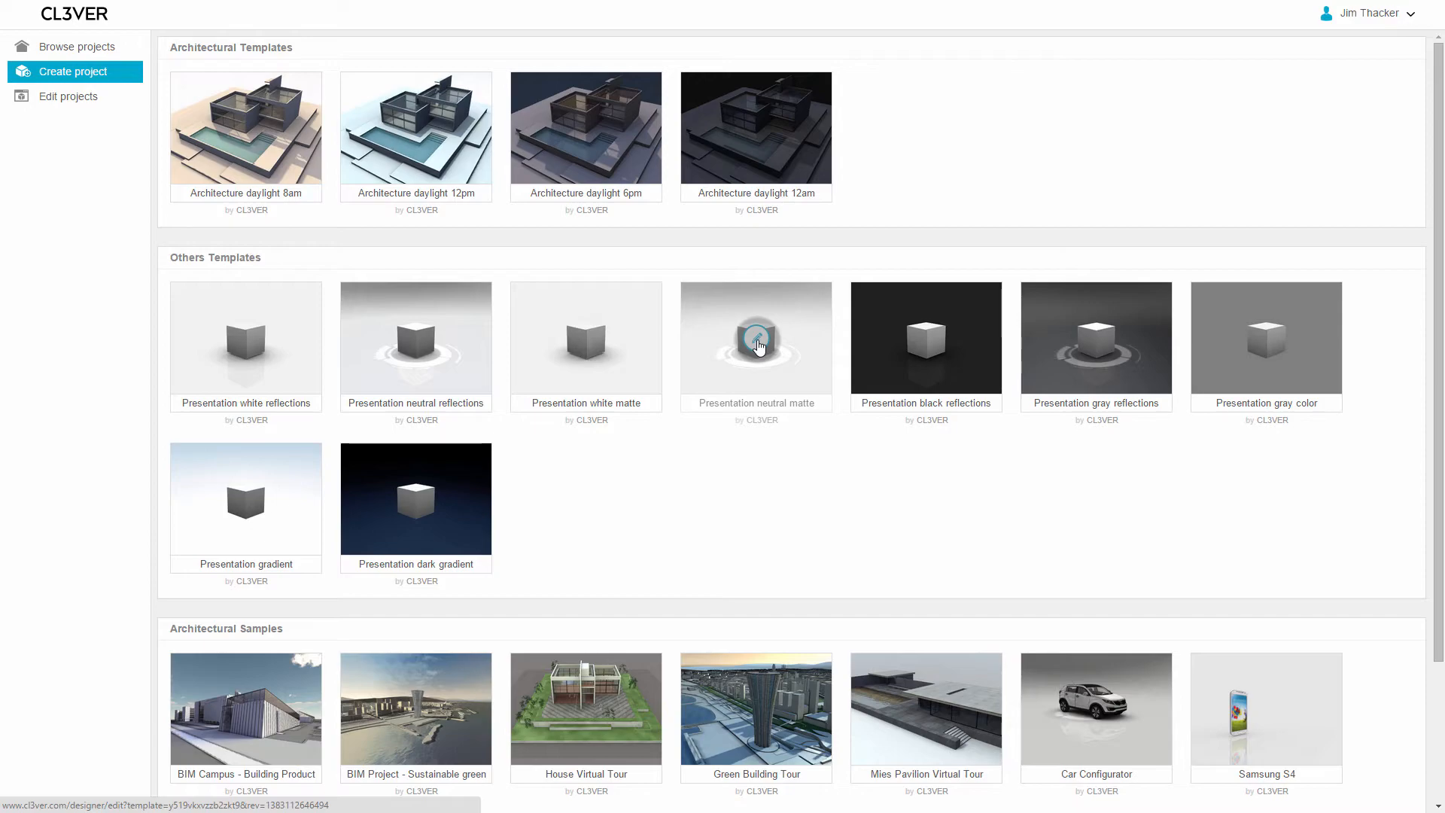
# Start a new project from the Presentation neutral matte template with the three-step cube scene
pyautogui.click(756, 341)
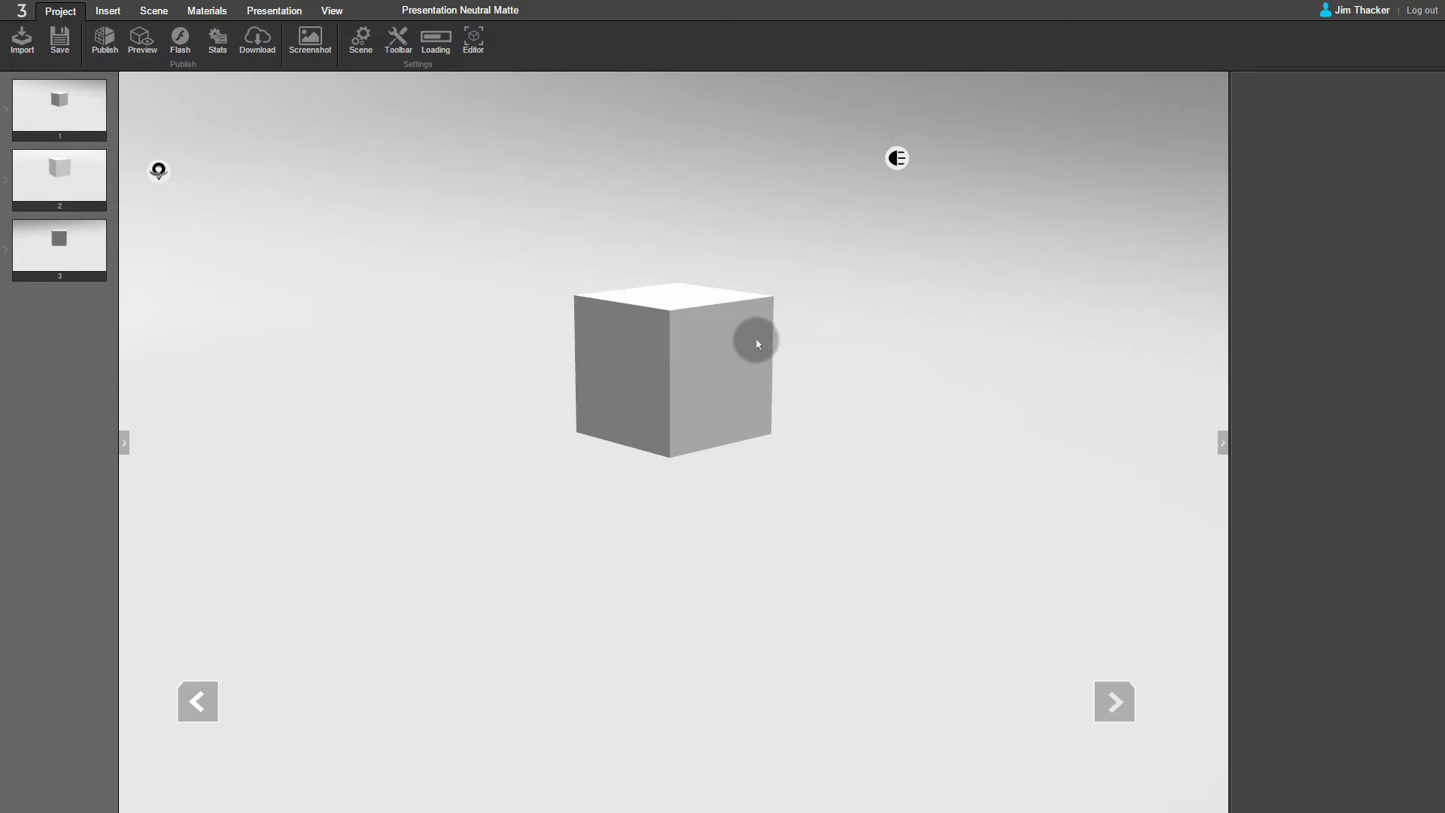
pyautogui.moveTo(133, 209)
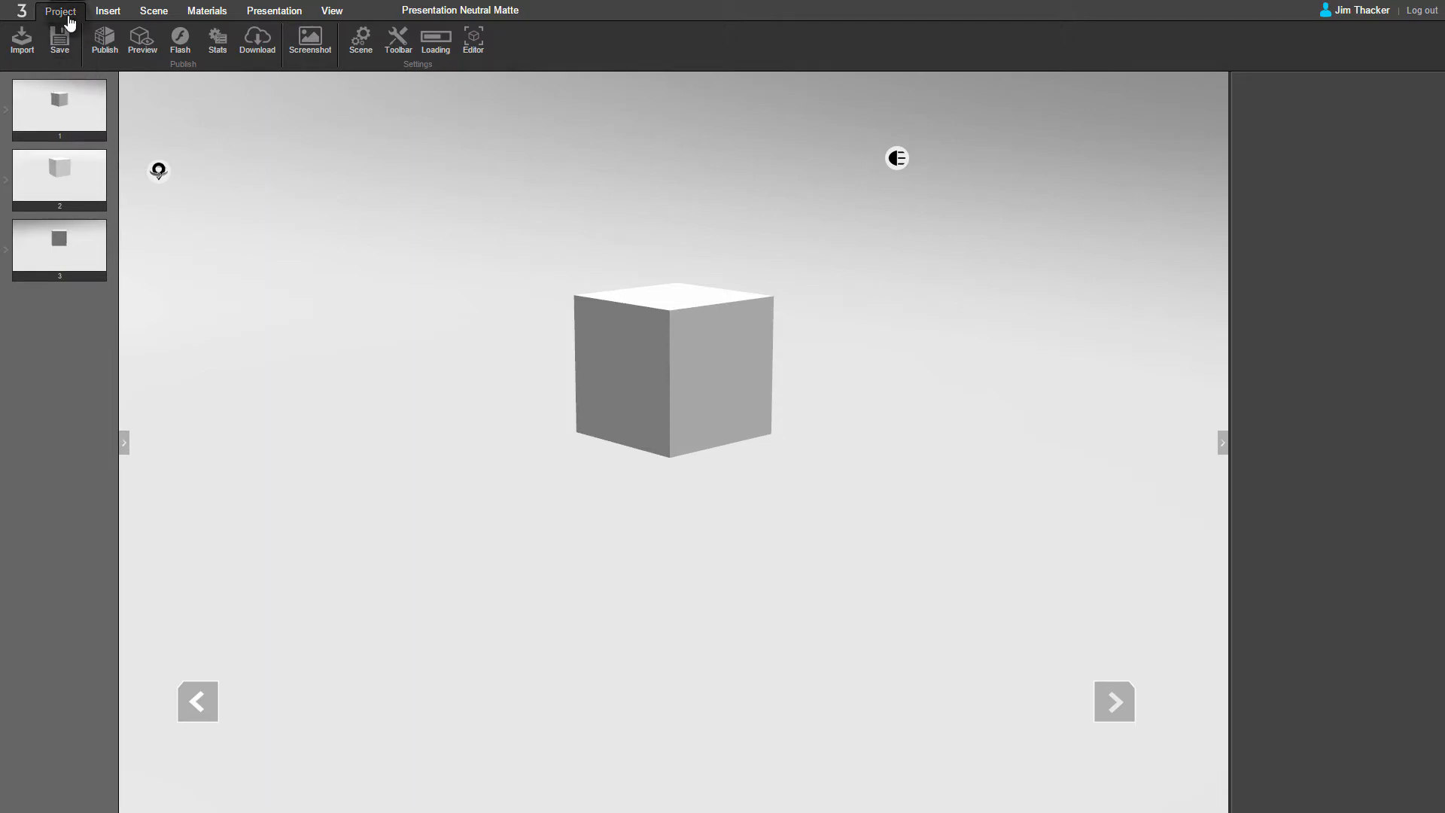
pyautogui.click(141, 42)
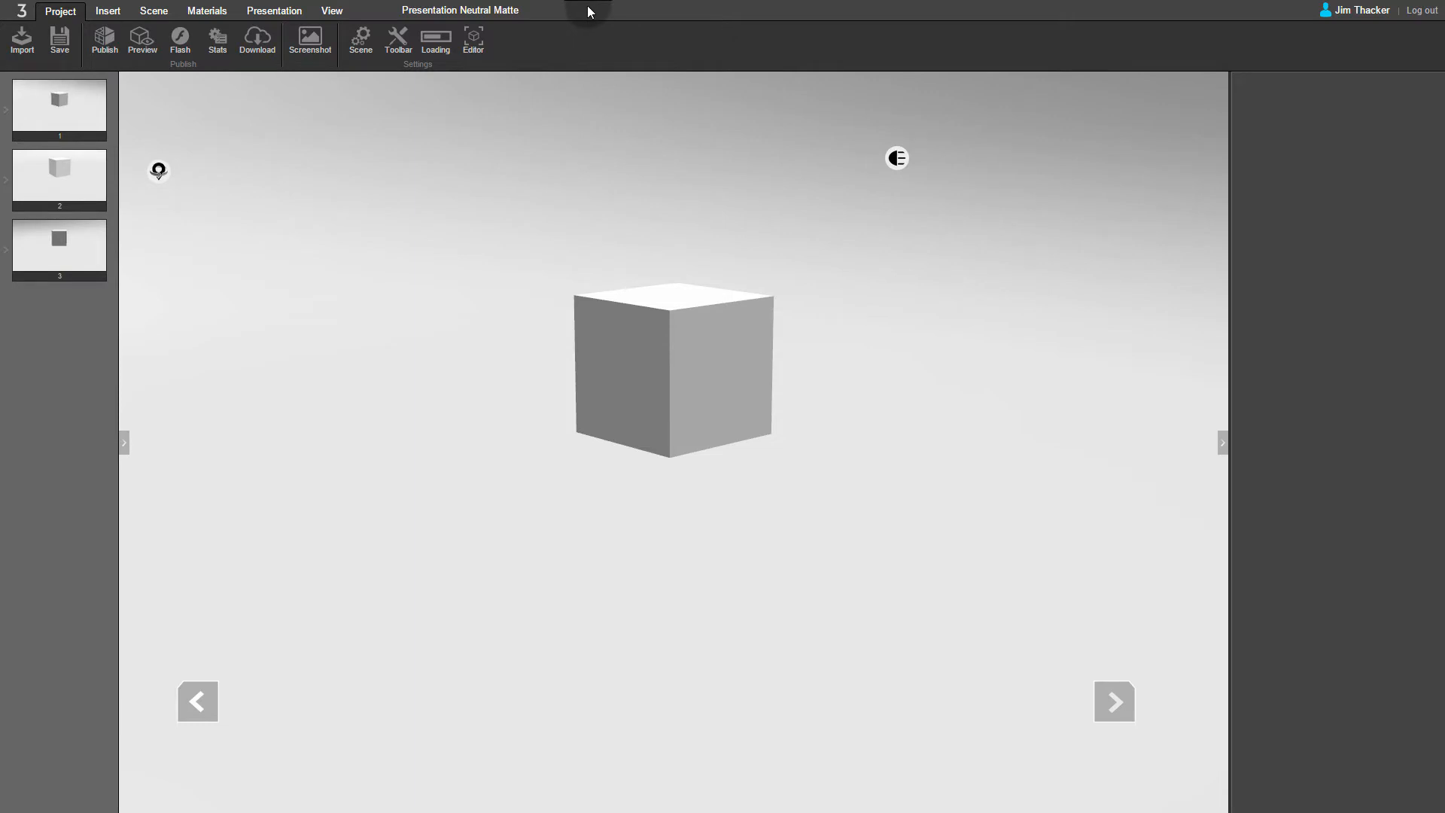
# Insert a 3D Movement animation targeting the Cube
pyautogui.click(111, 10)
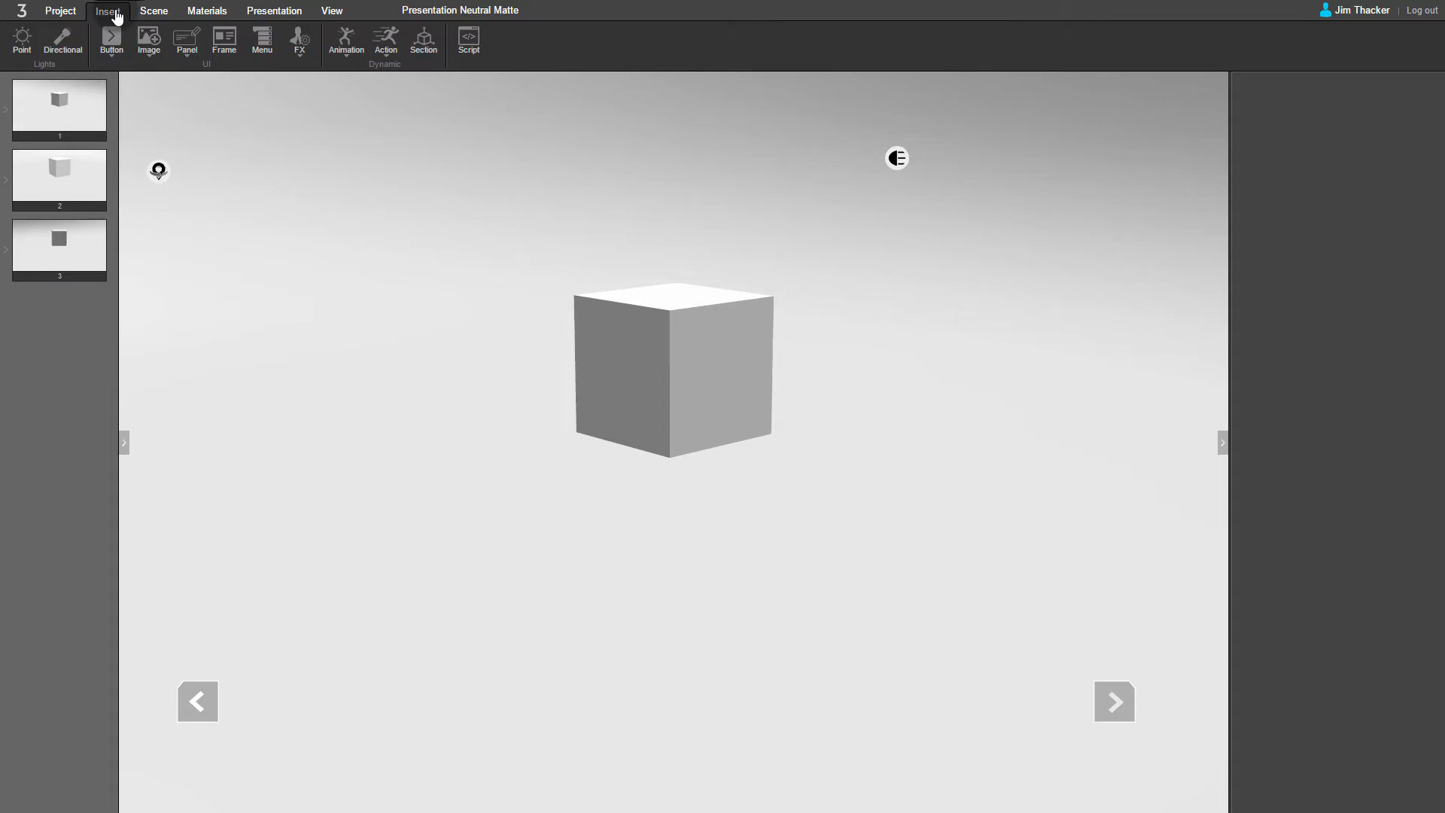
pyautogui.click(346, 38)
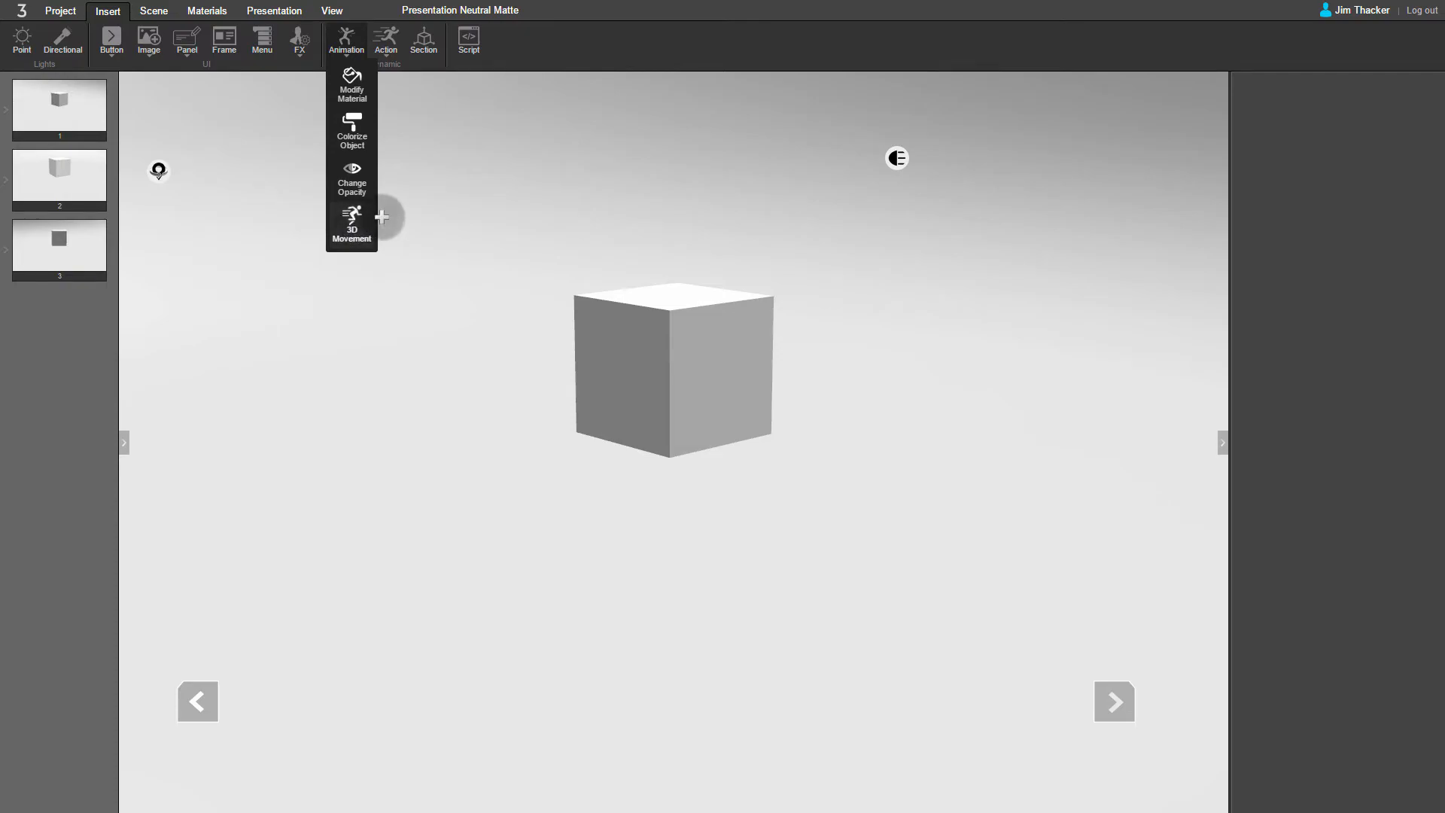
pyautogui.click(352, 225)
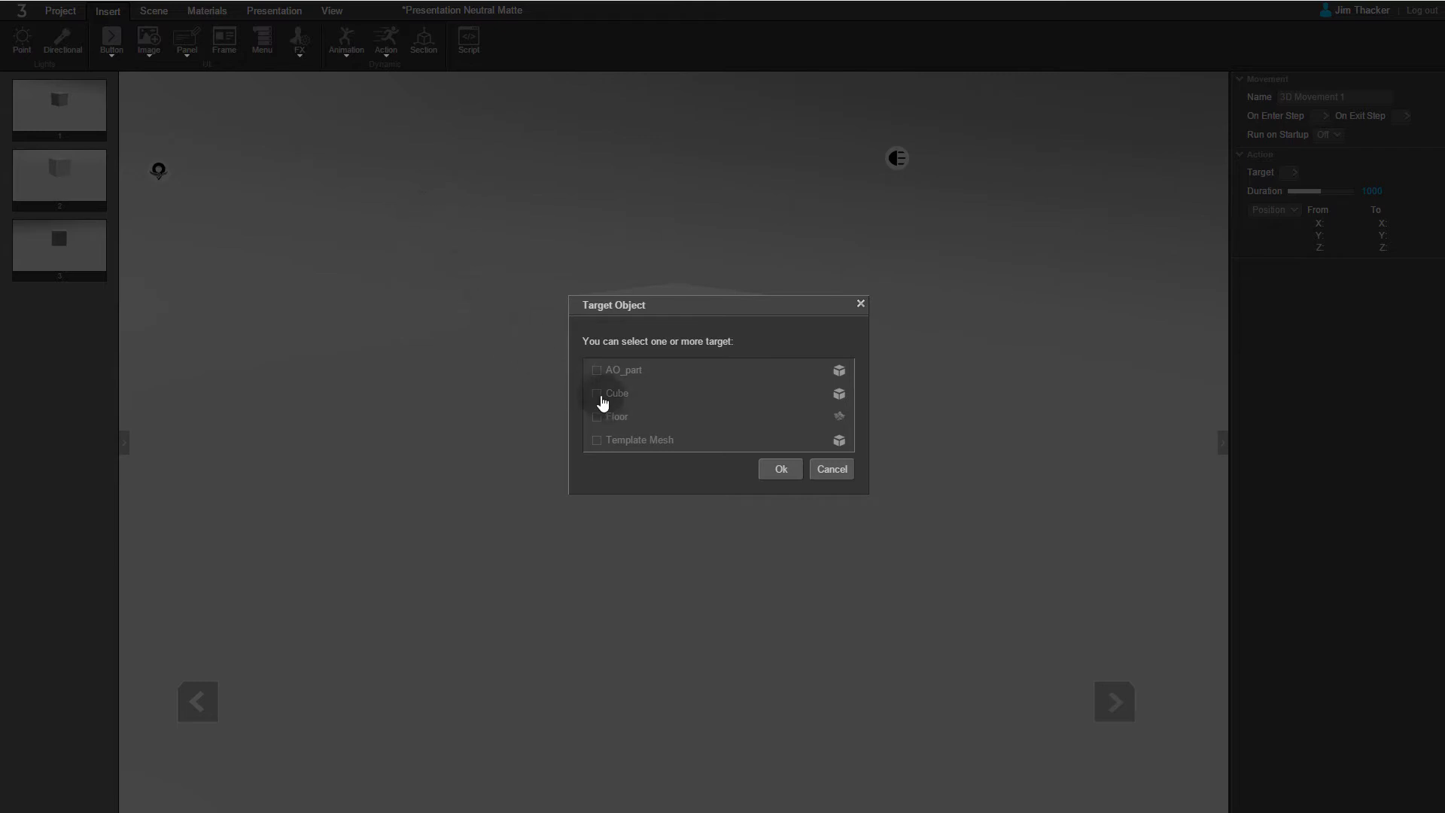
pyautogui.click(780, 470)
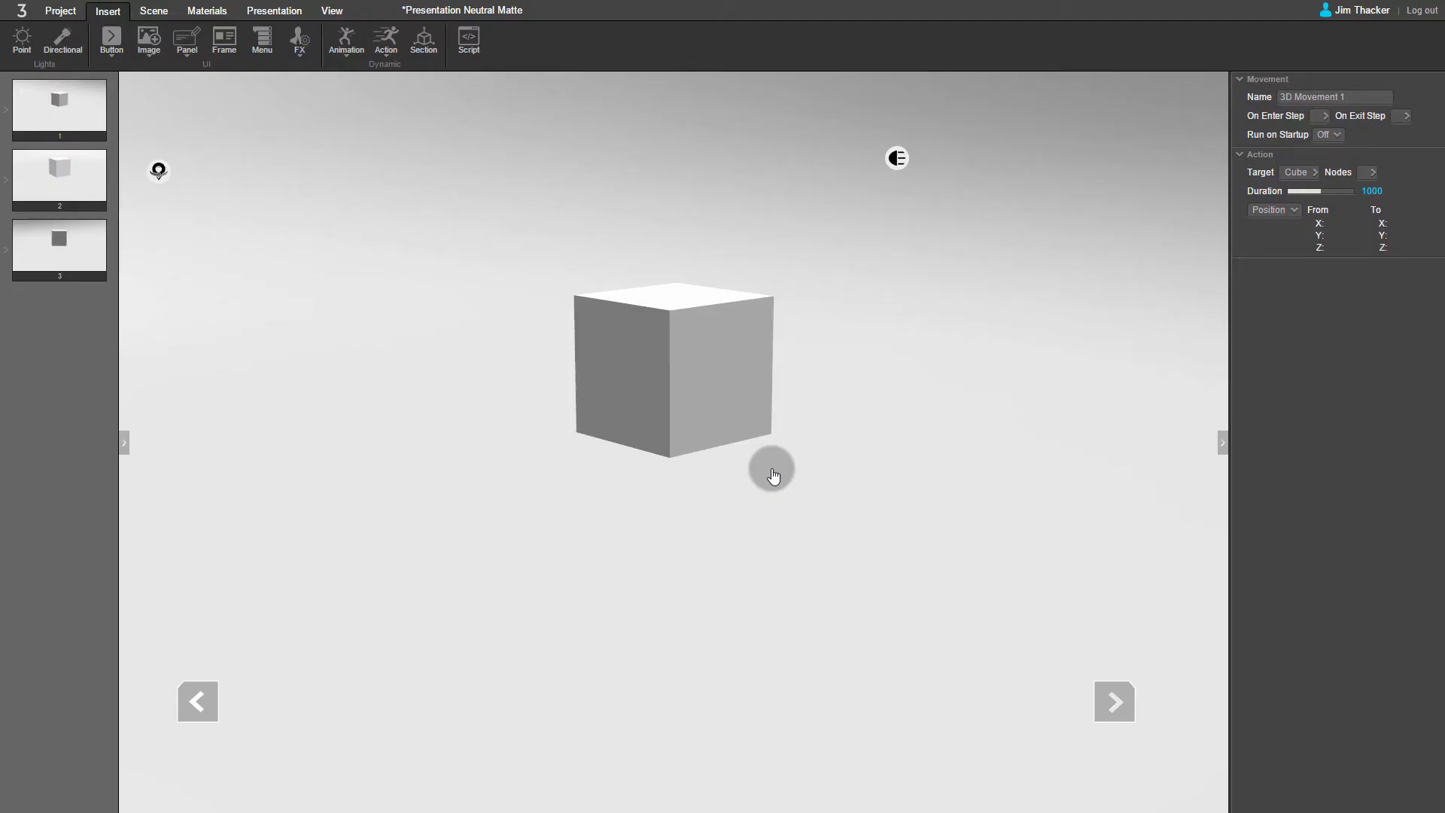
pyautogui.moveTo(1068, 404)
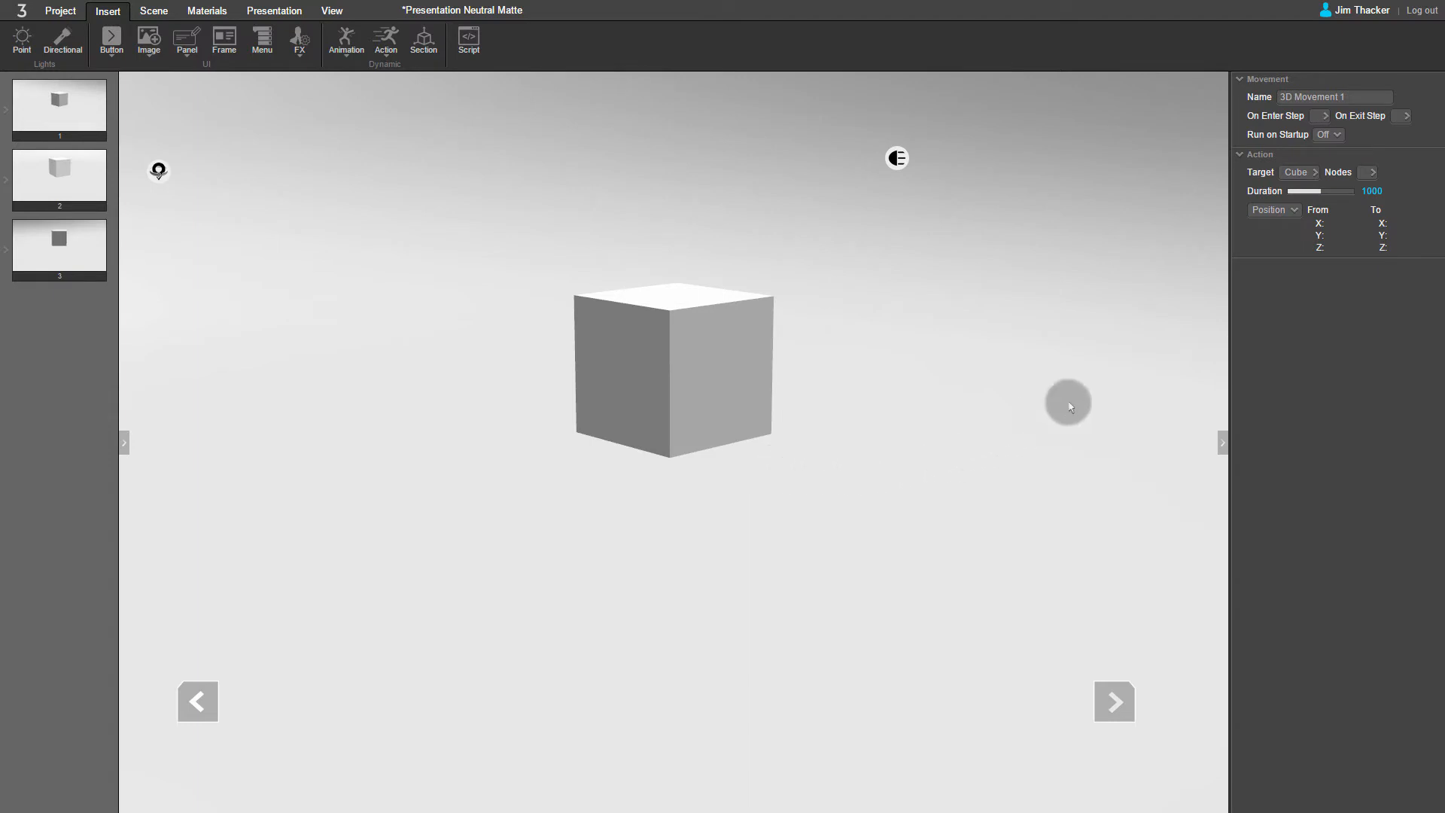
pyautogui.moveTo(1286, 241)
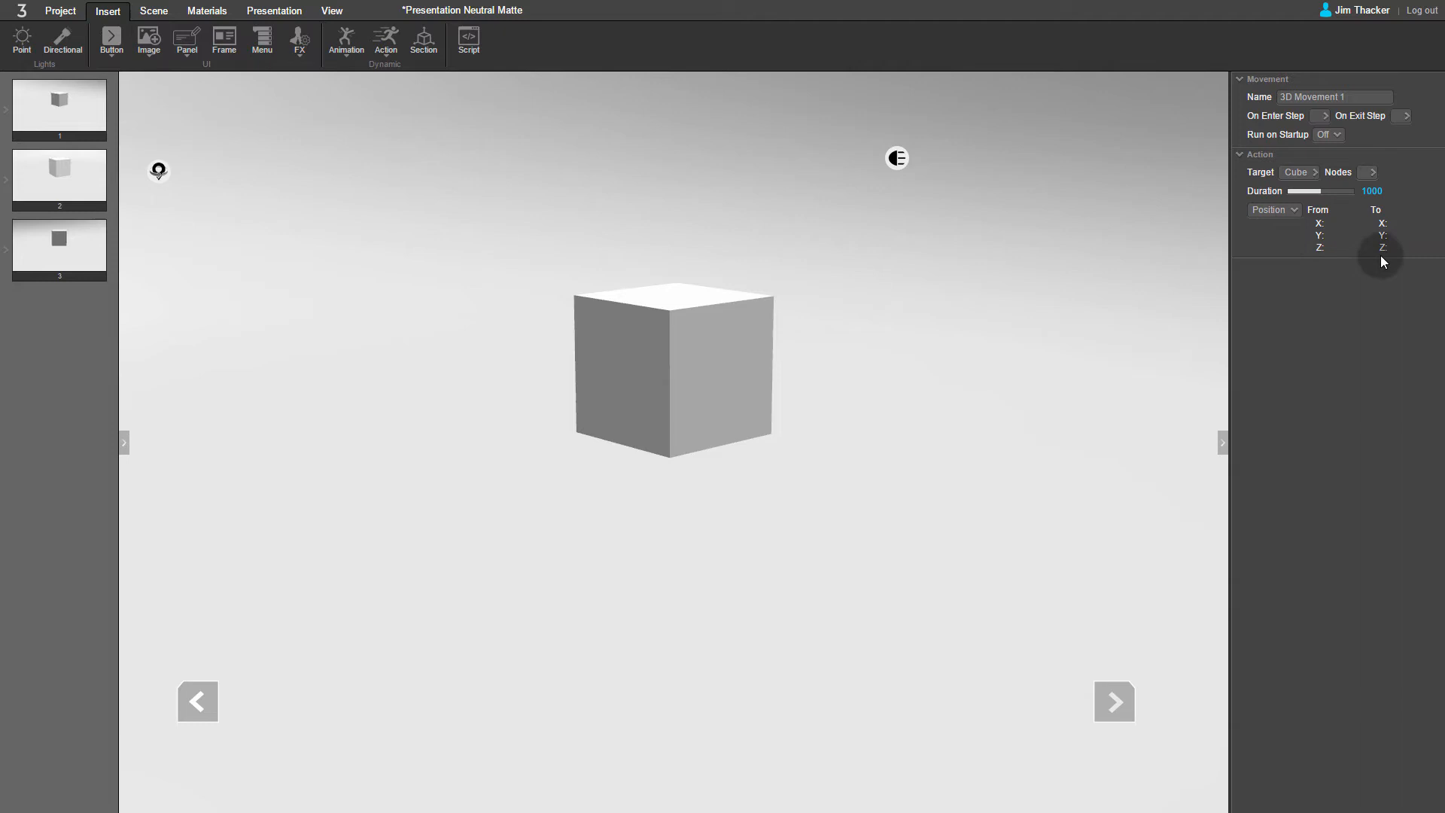
pyautogui.moveTo(1396, 285)
pyautogui.write('50')
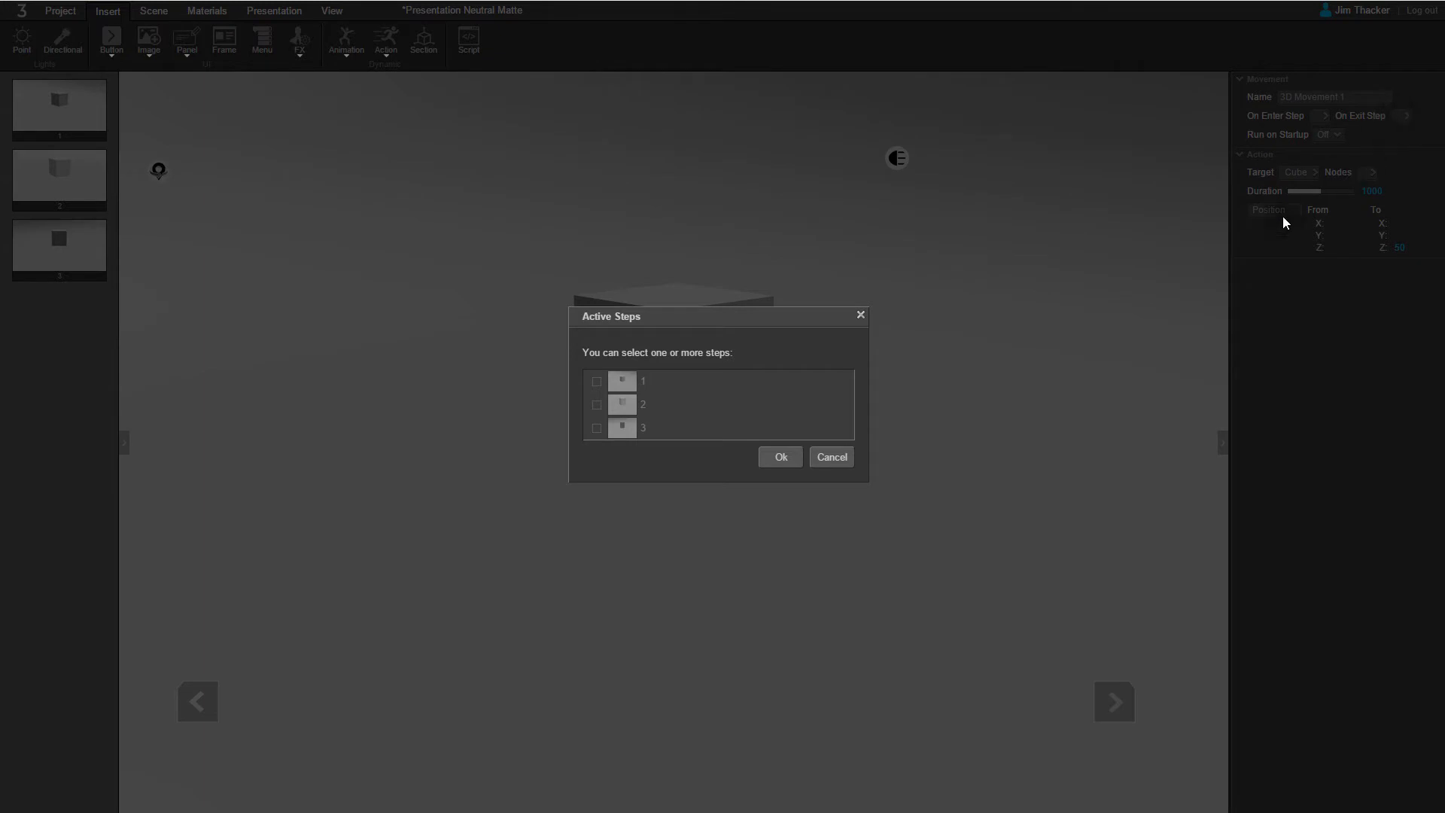
# Trigger the movement on exiting step 1 and rename it 'Cube Up'
pyautogui.click(596, 383)
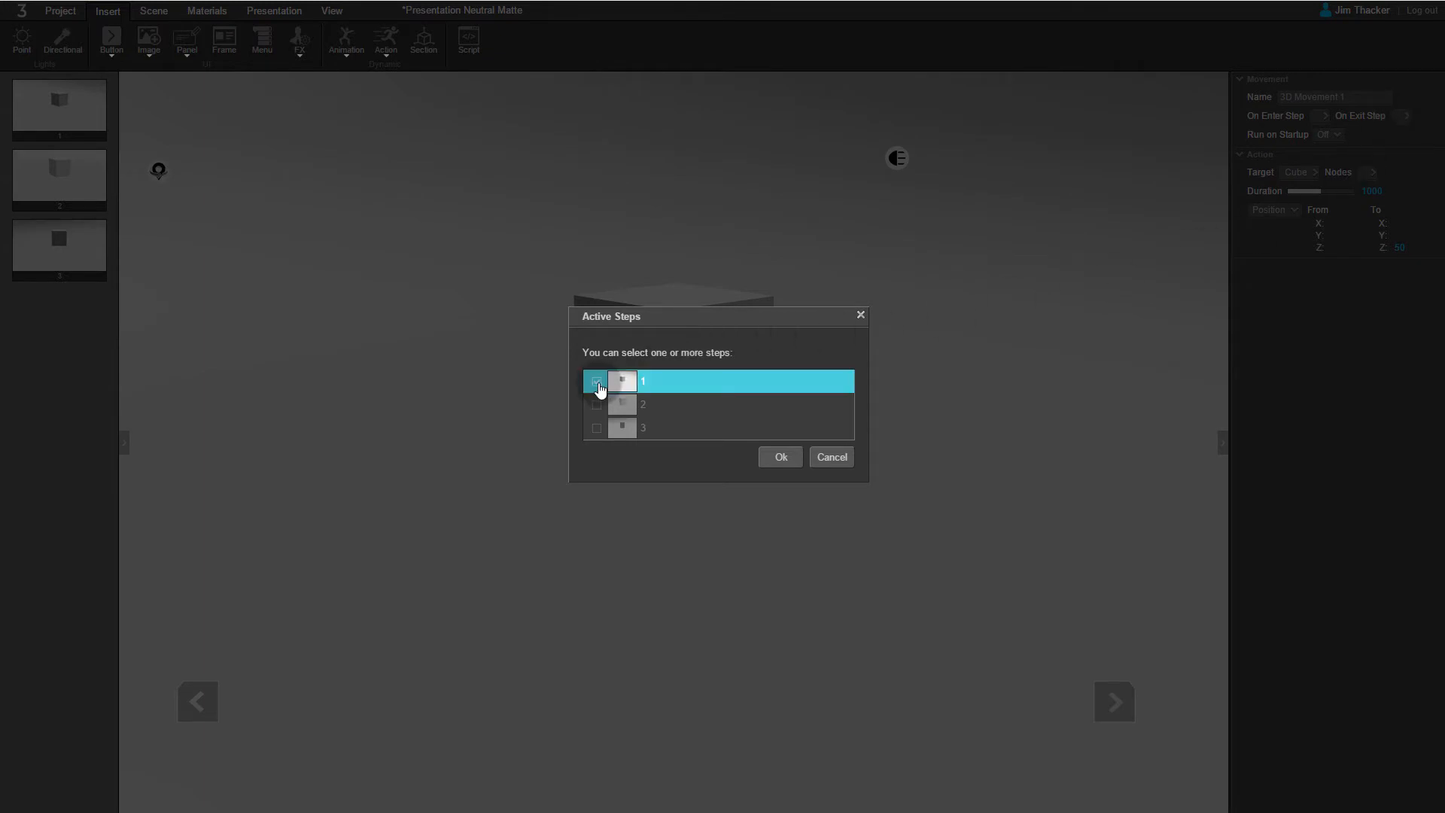
pyautogui.click(779, 457)
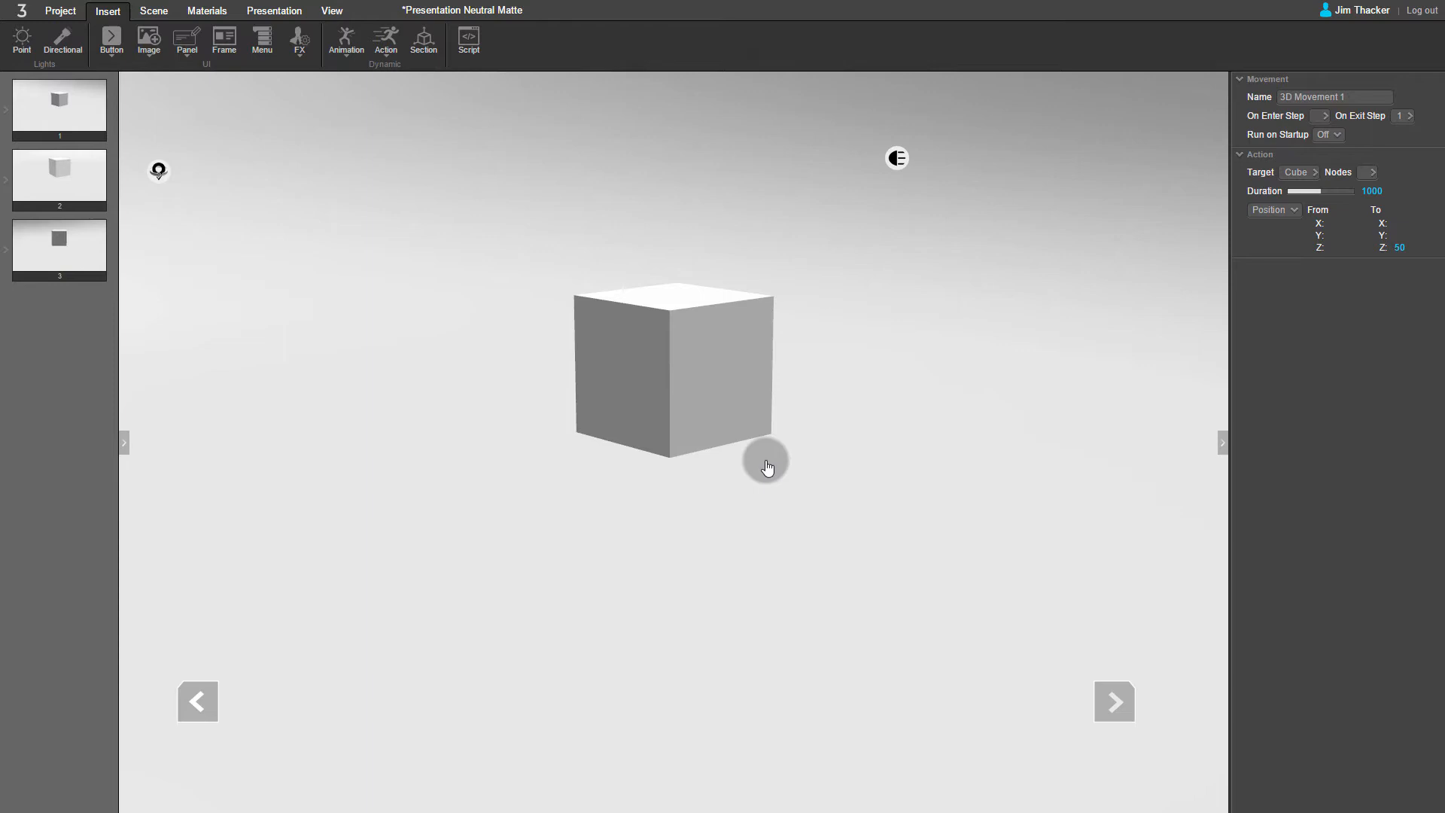
pyautogui.moveTo(1108, 309)
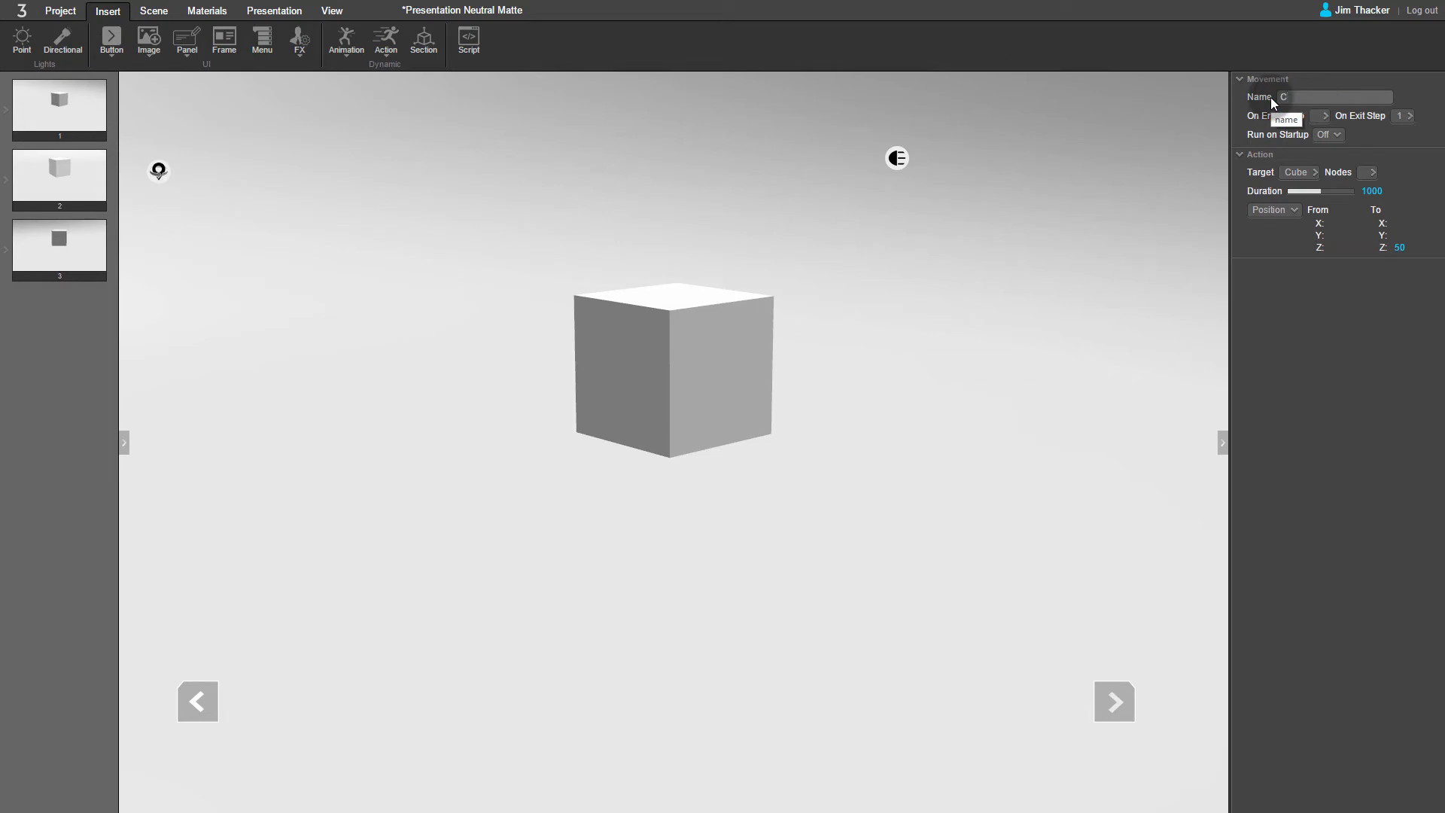
pyautogui.write('Cube Up')
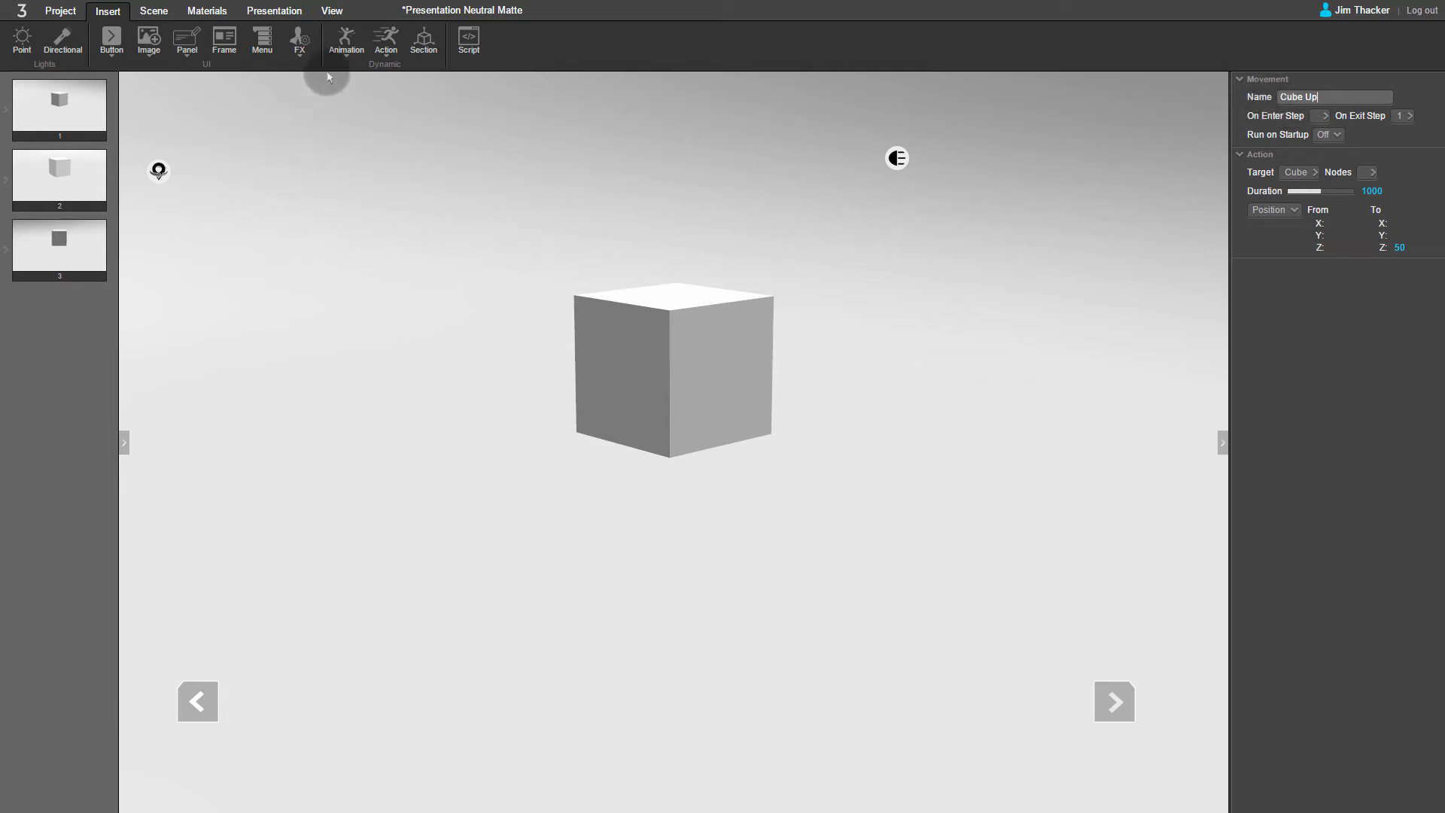
# Insert a second 3D Movement animation targeting the Cube
pyautogui.click(346, 37)
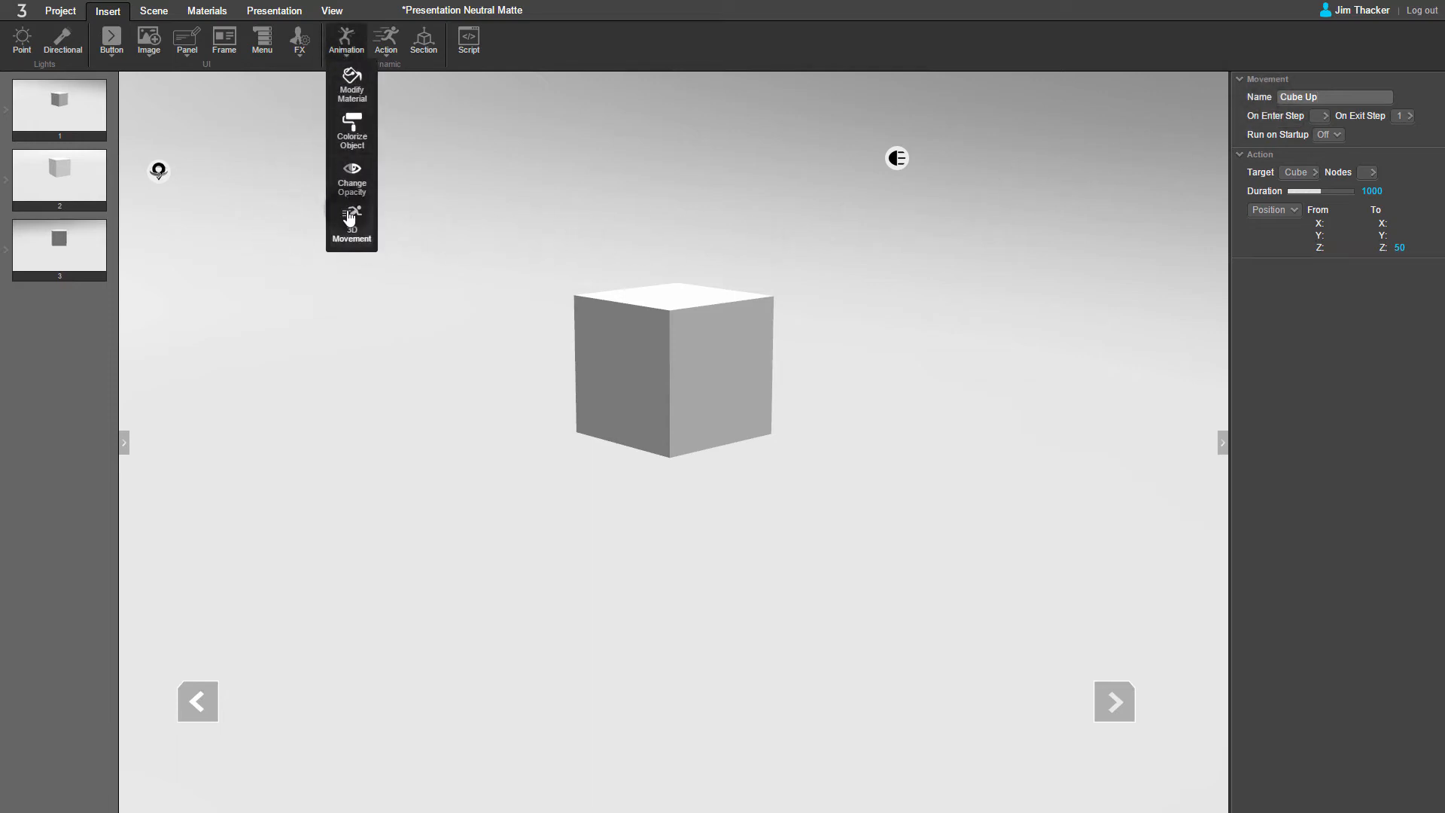
pyautogui.click(352, 223)
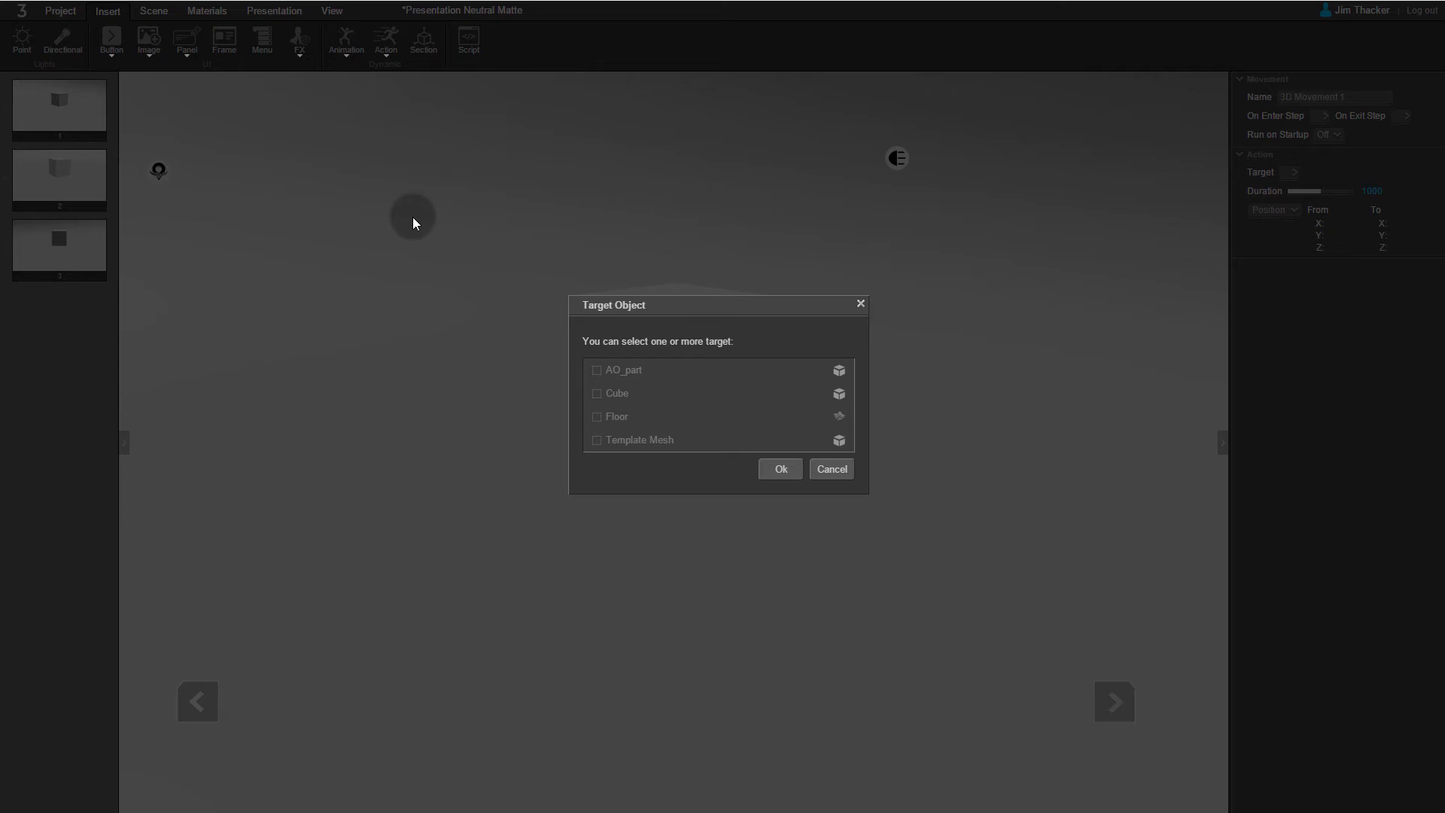
pyautogui.click(596, 393)
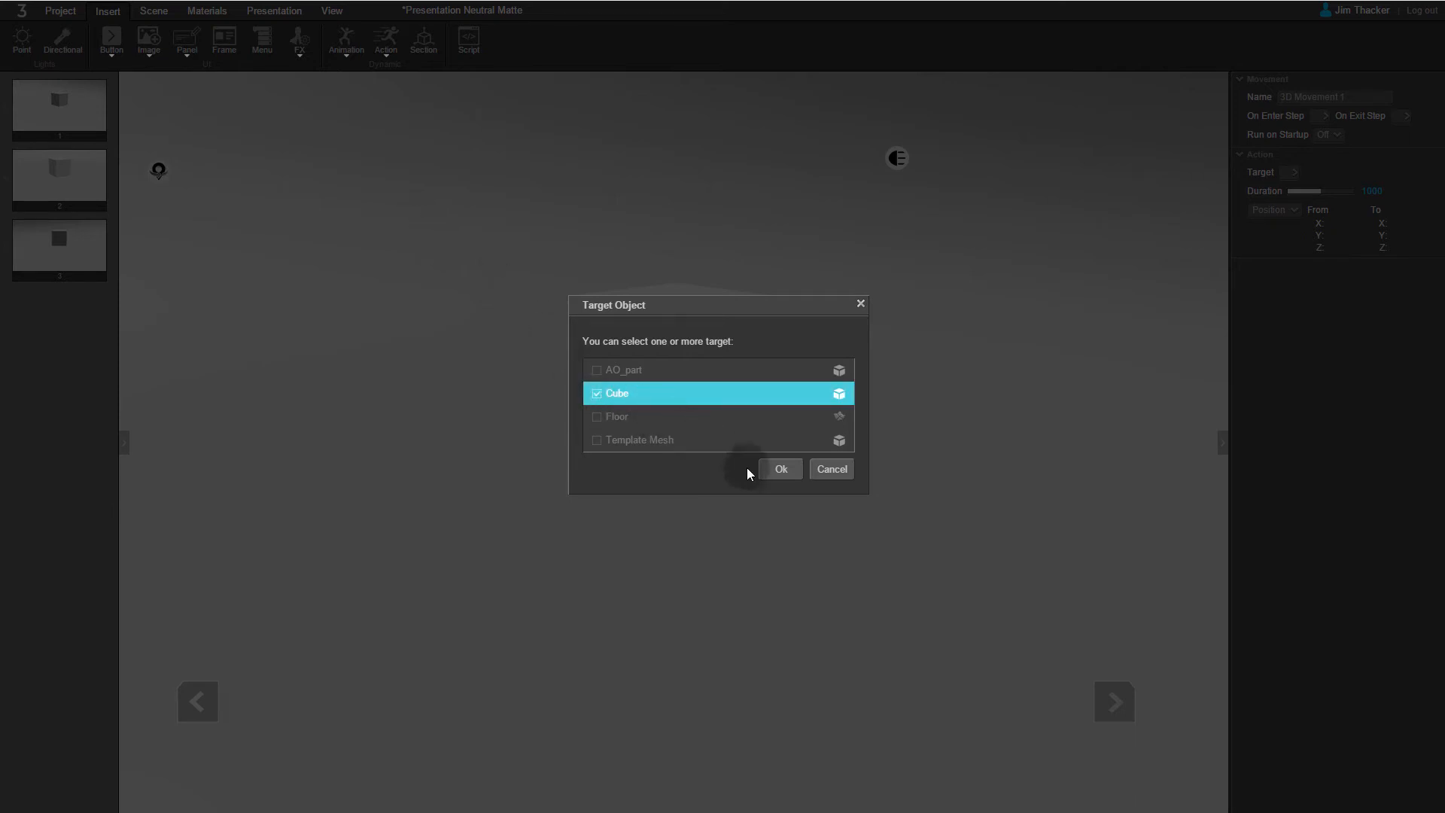
pyautogui.click(780, 470)
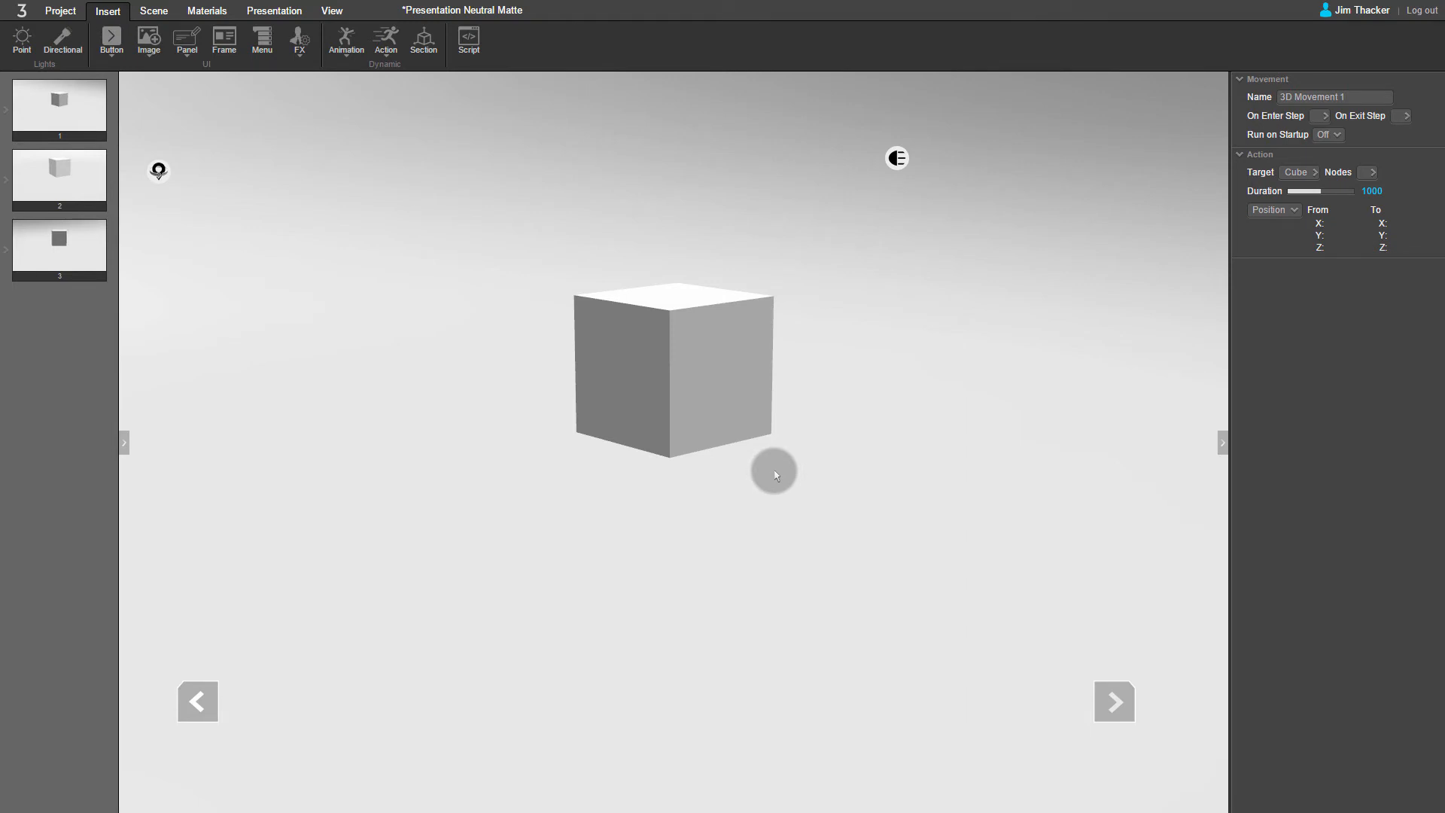
pyautogui.moveTo(1144, 369)
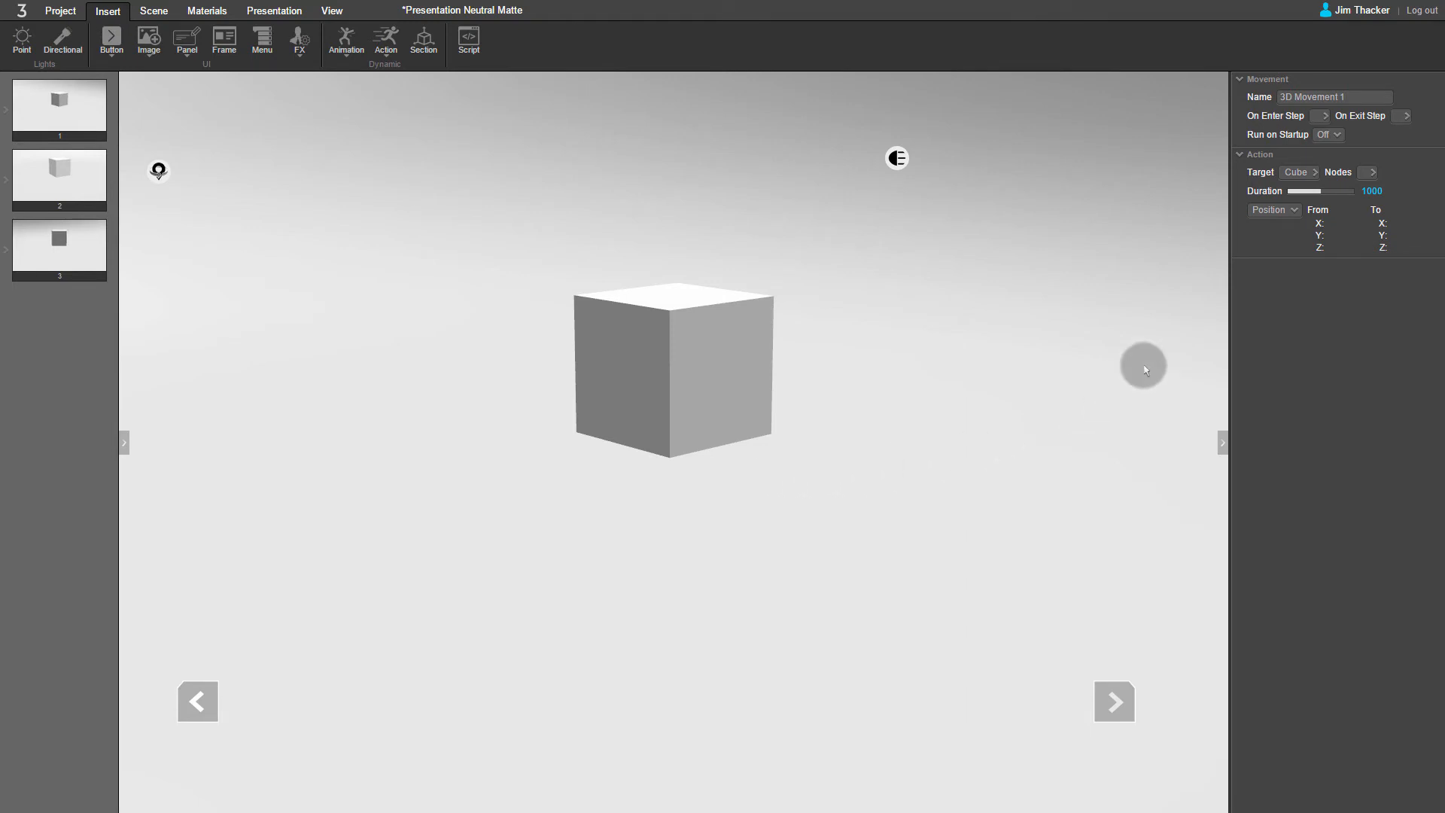
# Set the movement's To Z to 0 and trigger it on exiting step 3
pyautogui.click(1340, 247)
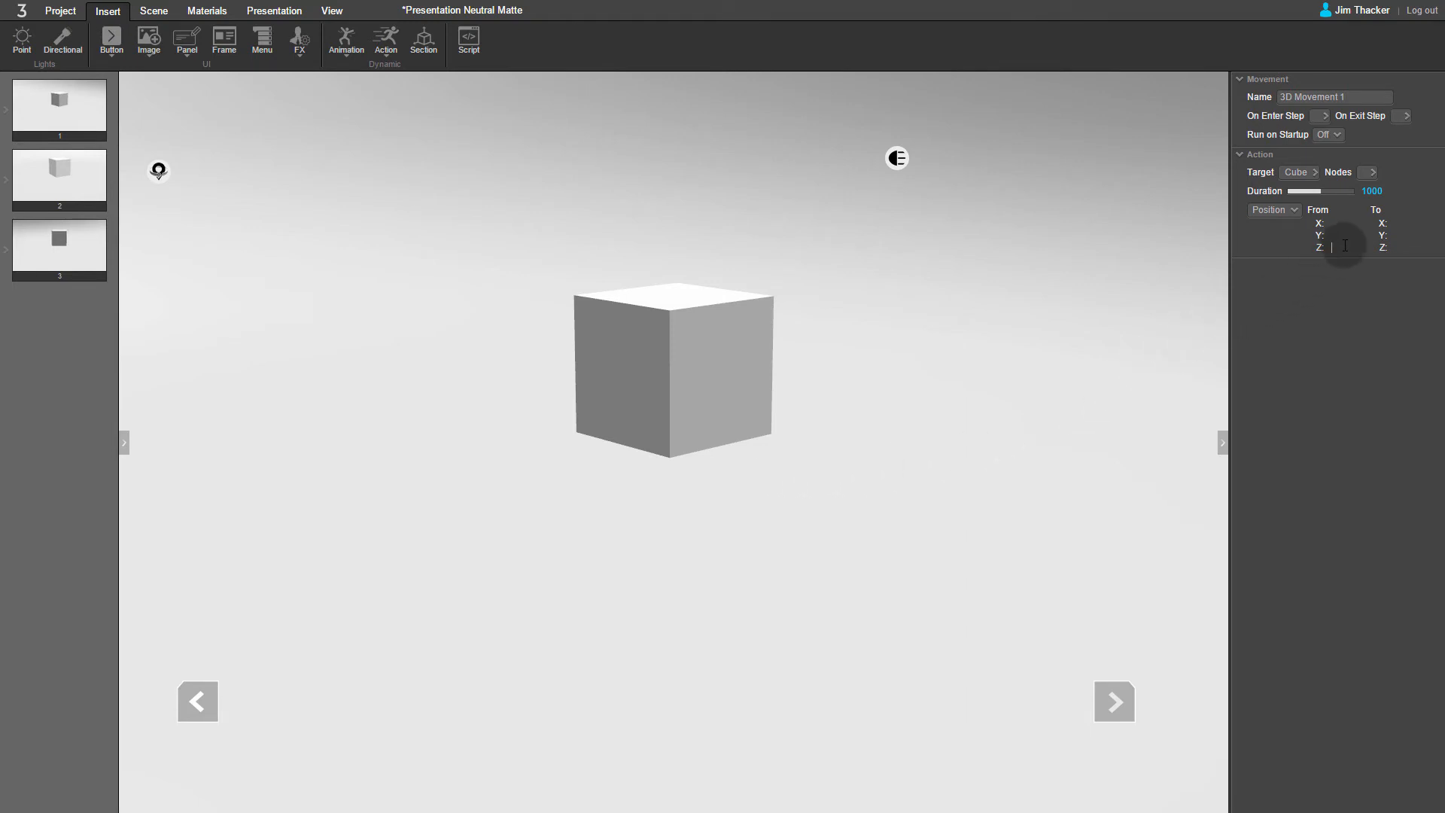
pyautogui.write('50')
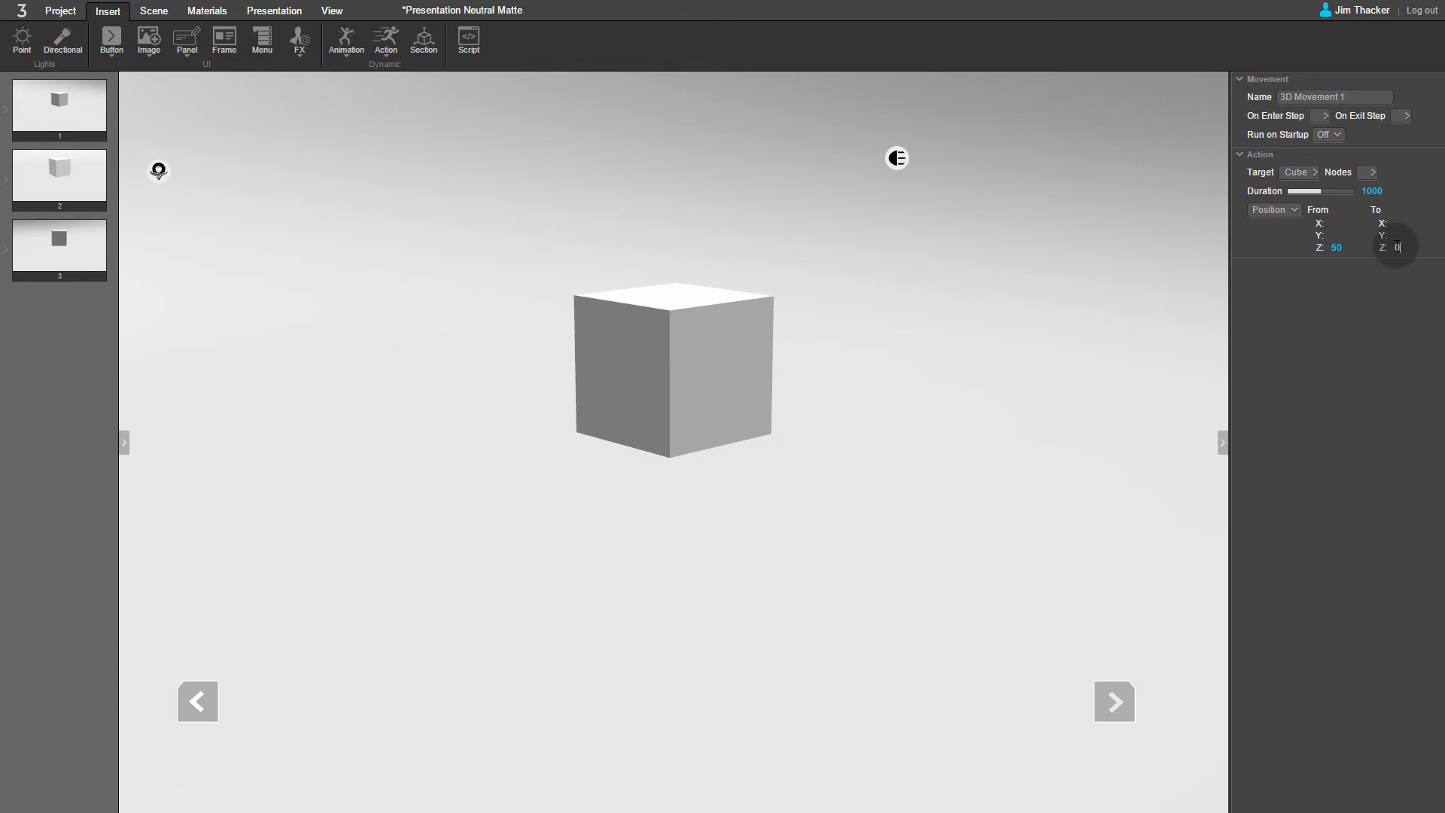
pyautogui.write('0')
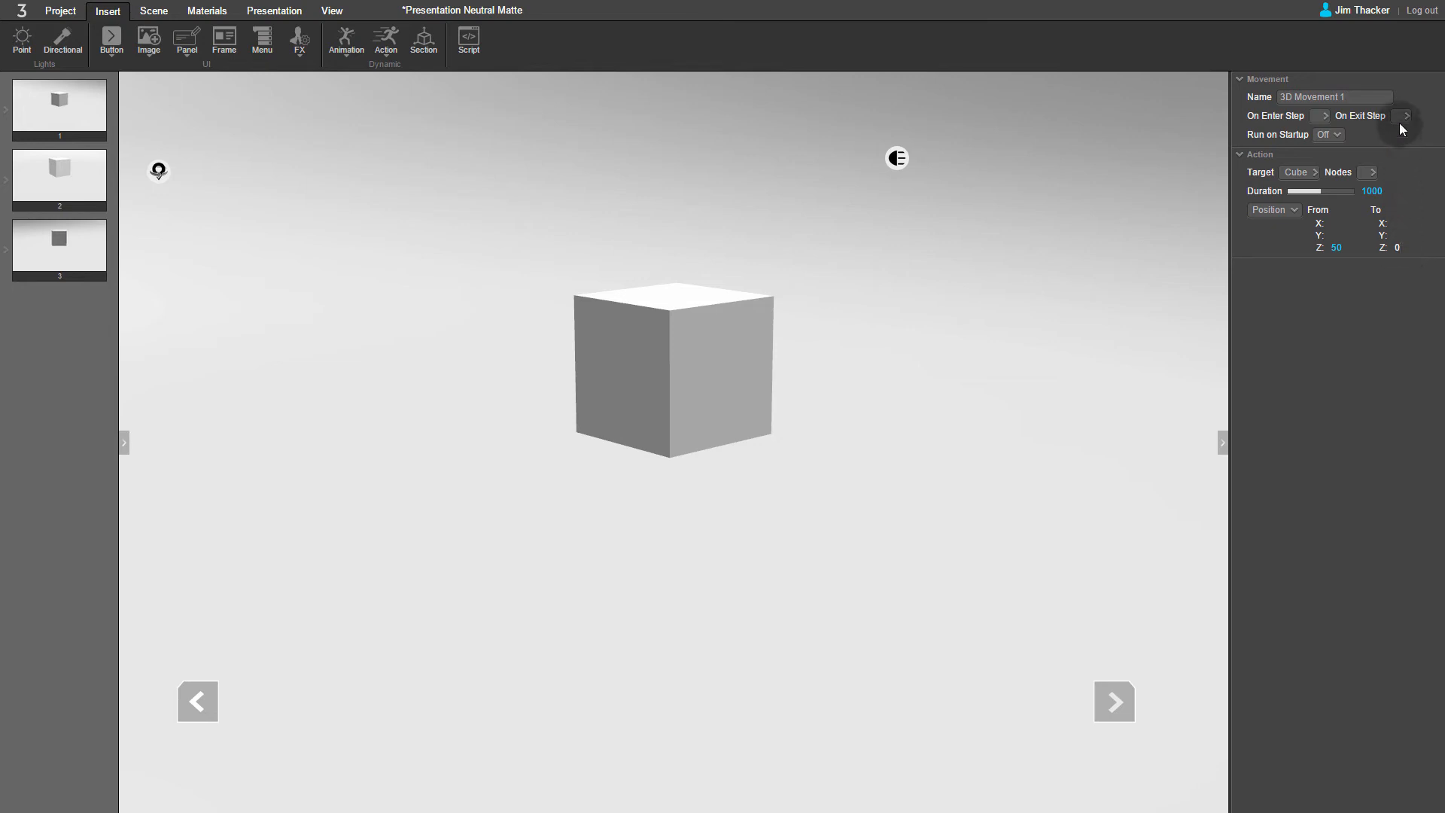
pyautogui.click(1403, 116)
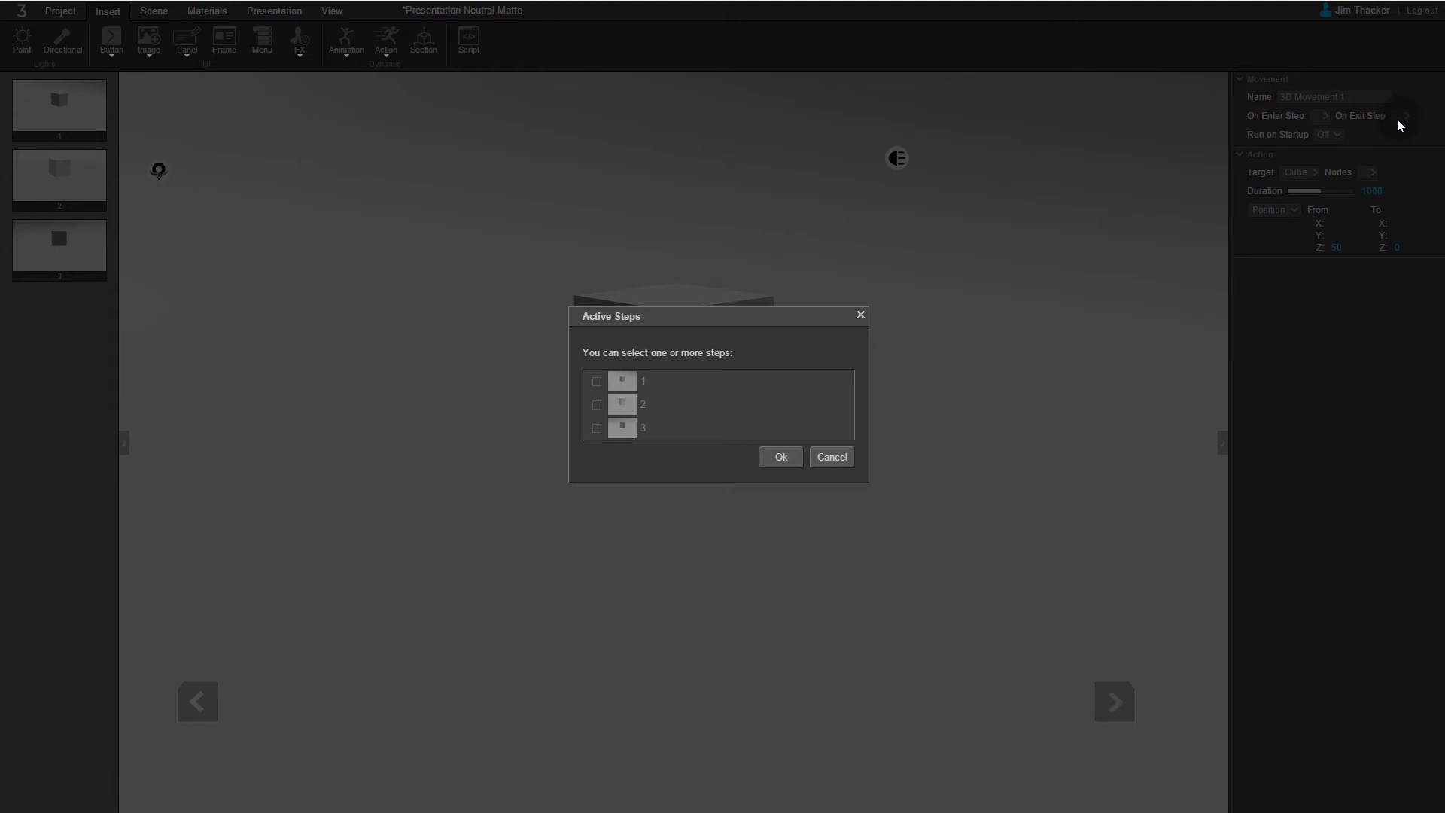
pyautogui.click(596, 428)
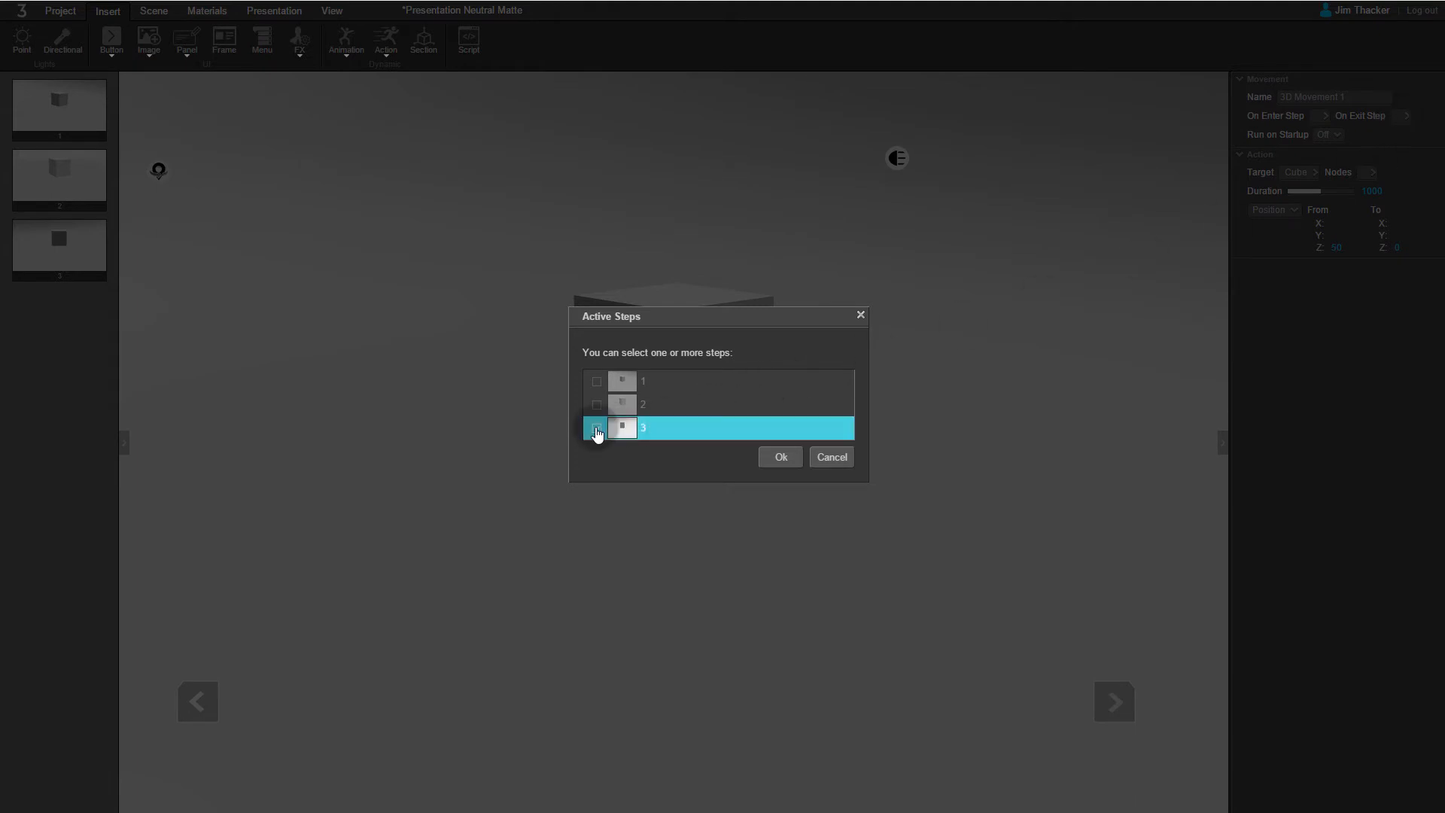
pyautogui.click(596, 427)
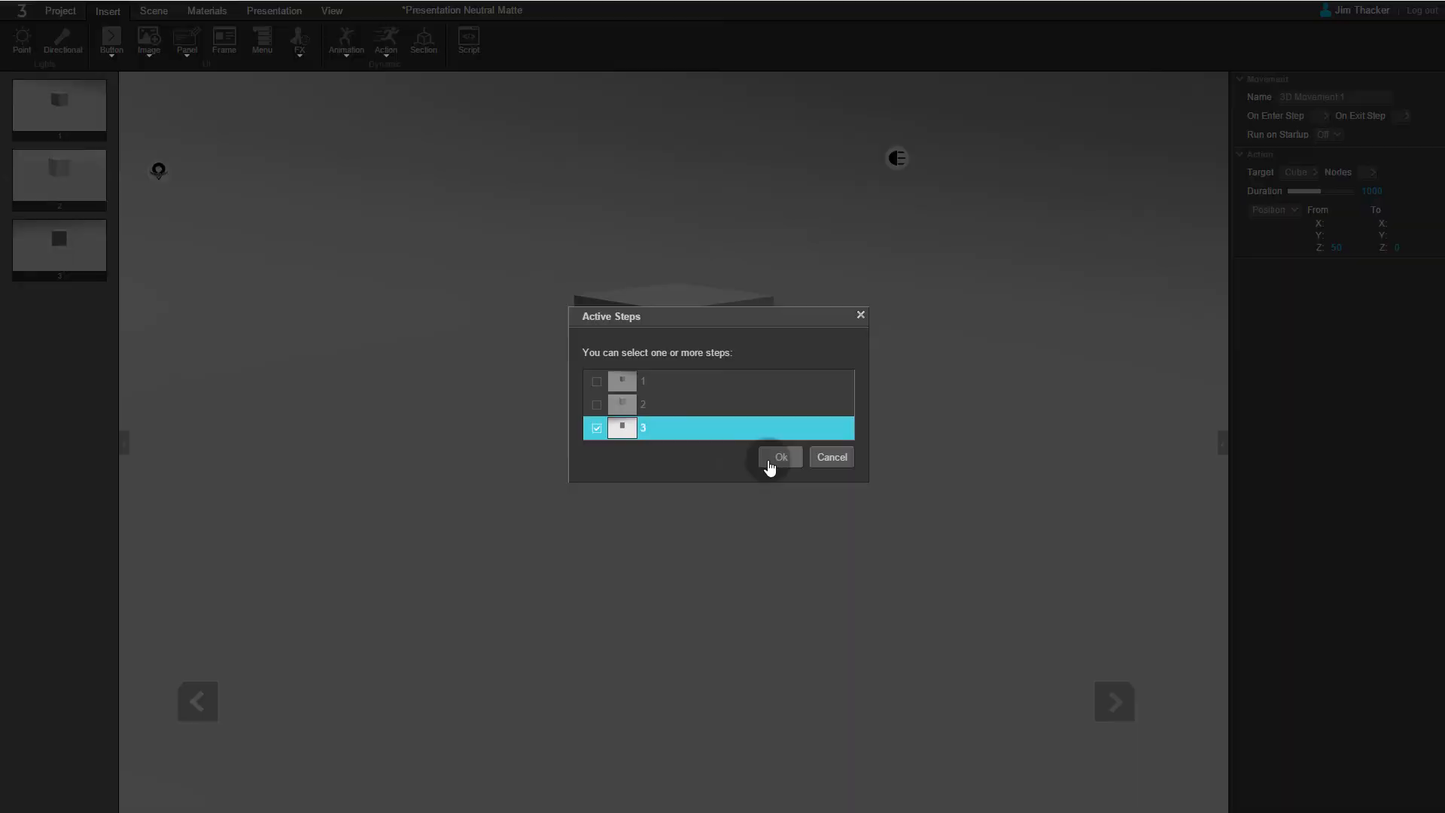
pyautogui.click(780, 457)
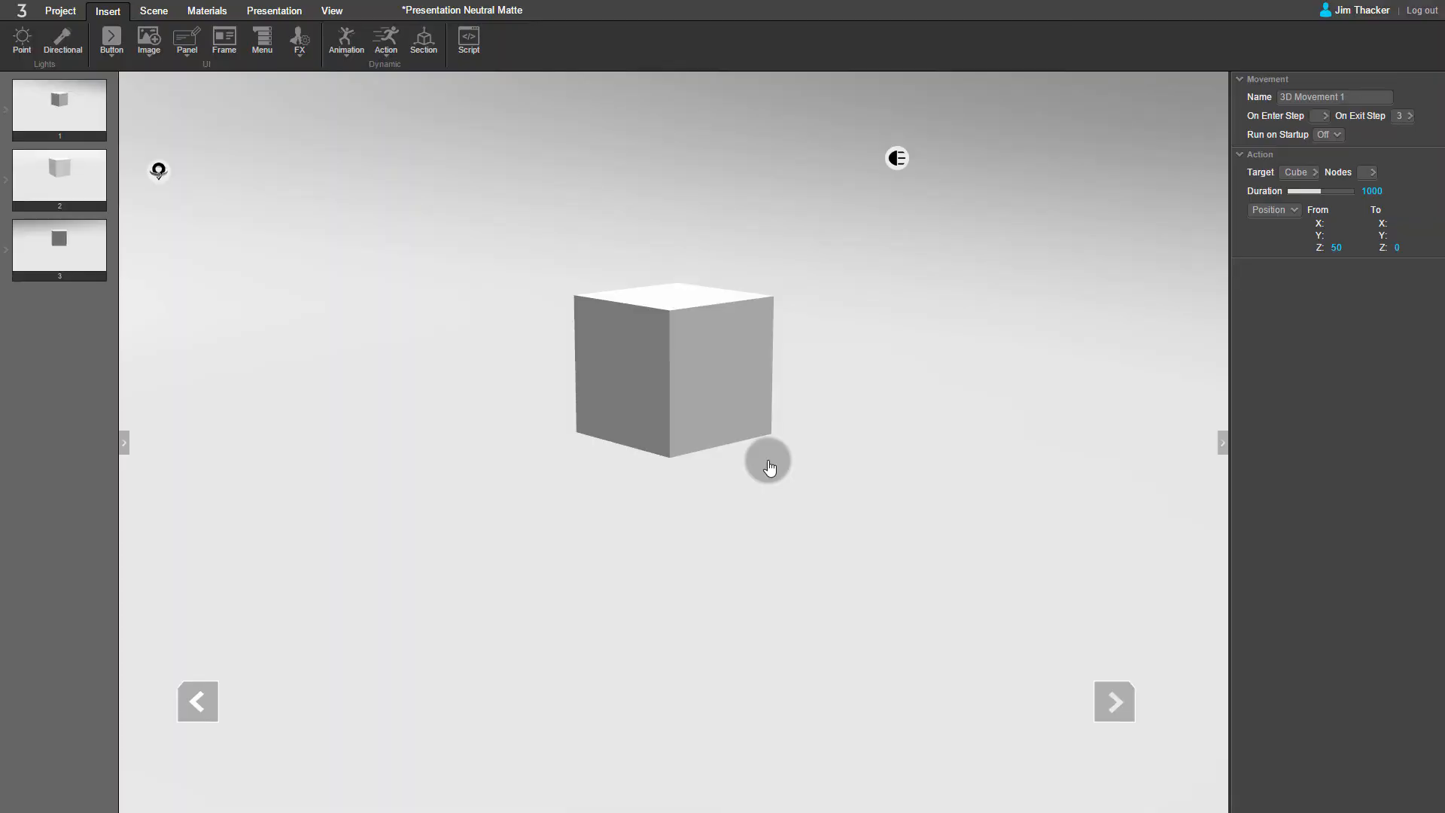
pyautogui.moveTo(1295, 155)
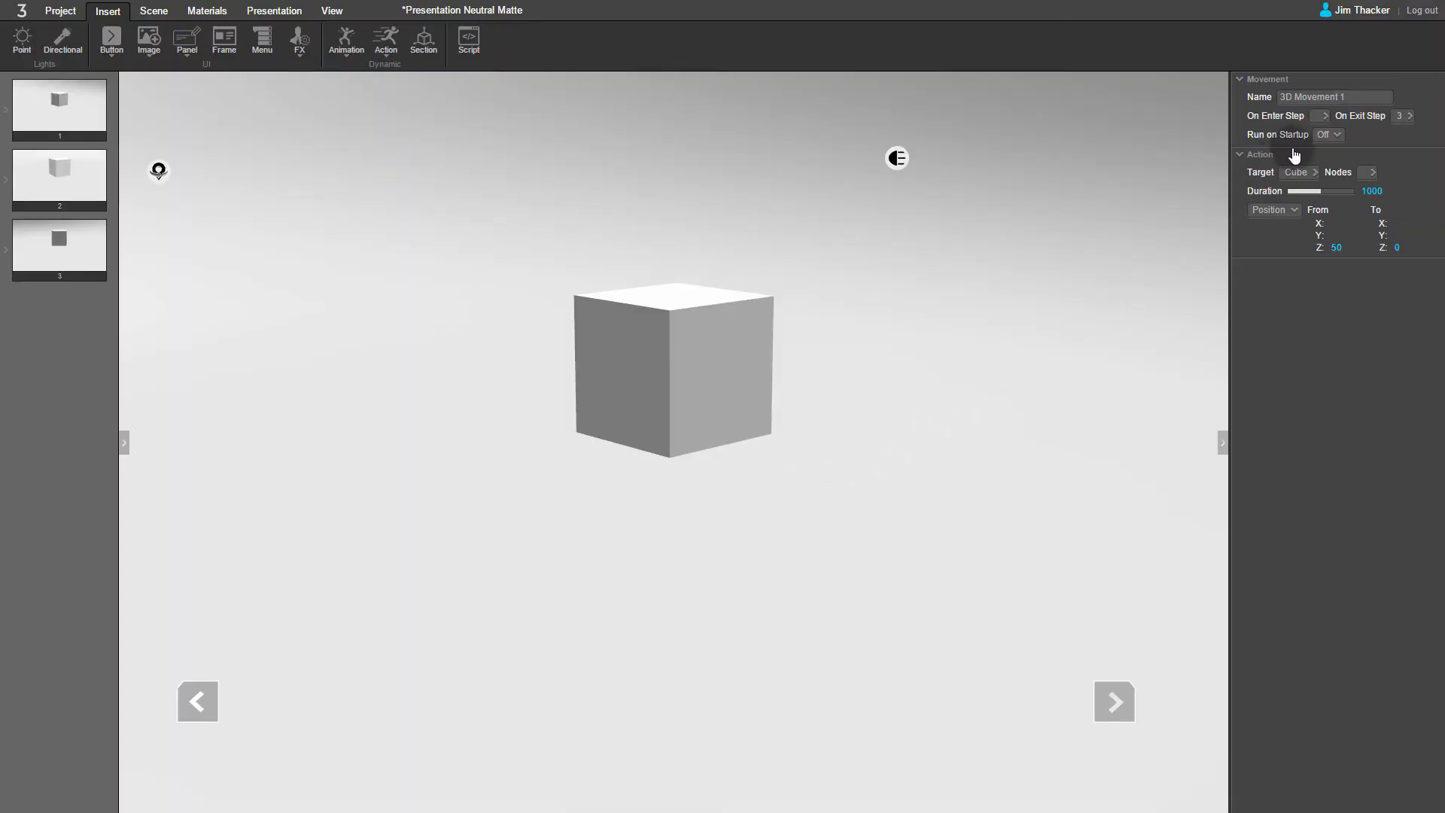
# Rename the second movement to 'Cube Down'
pyautogui.doubleClick(1334, 96)
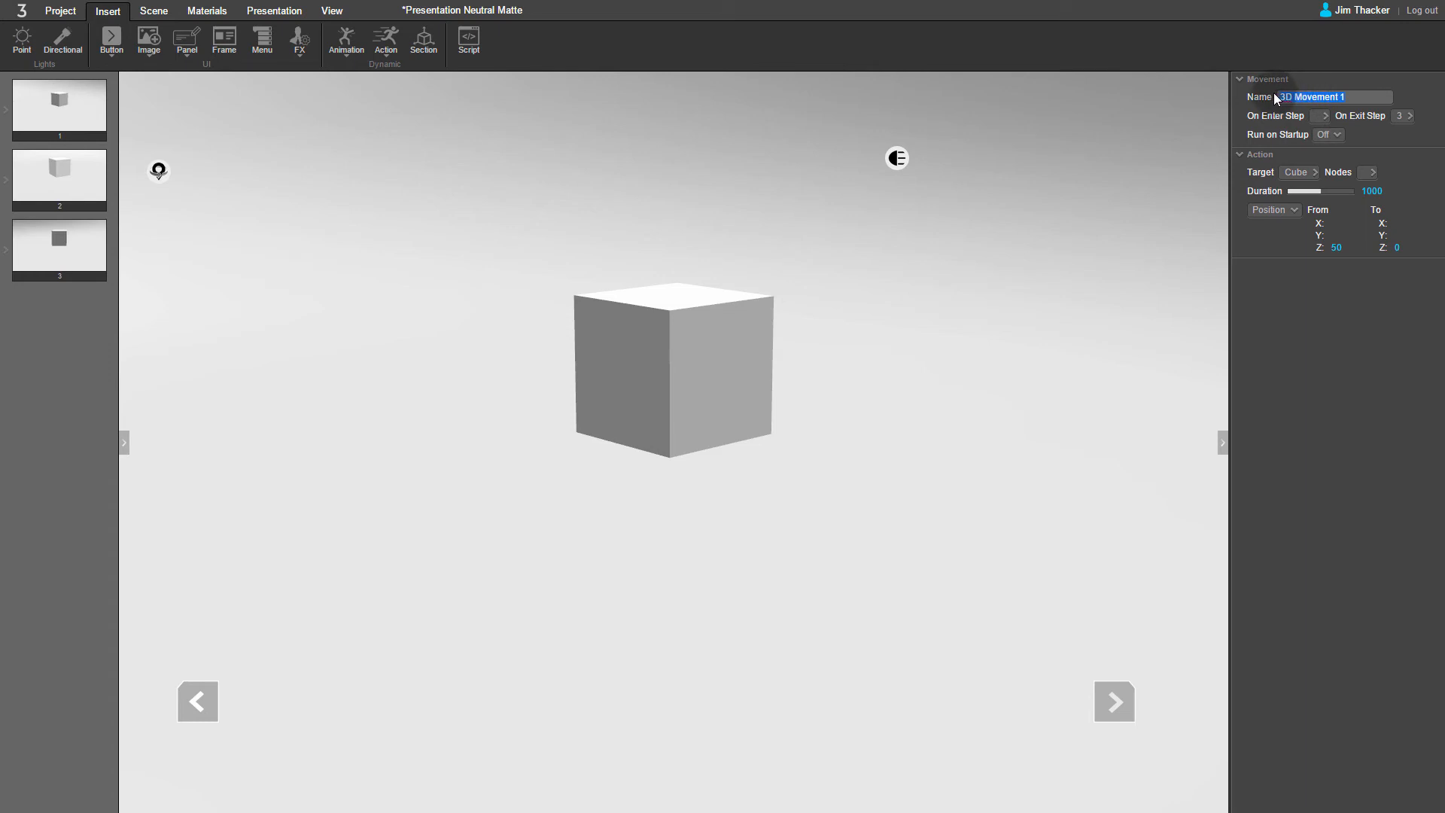
pyautogui.write('Cube')
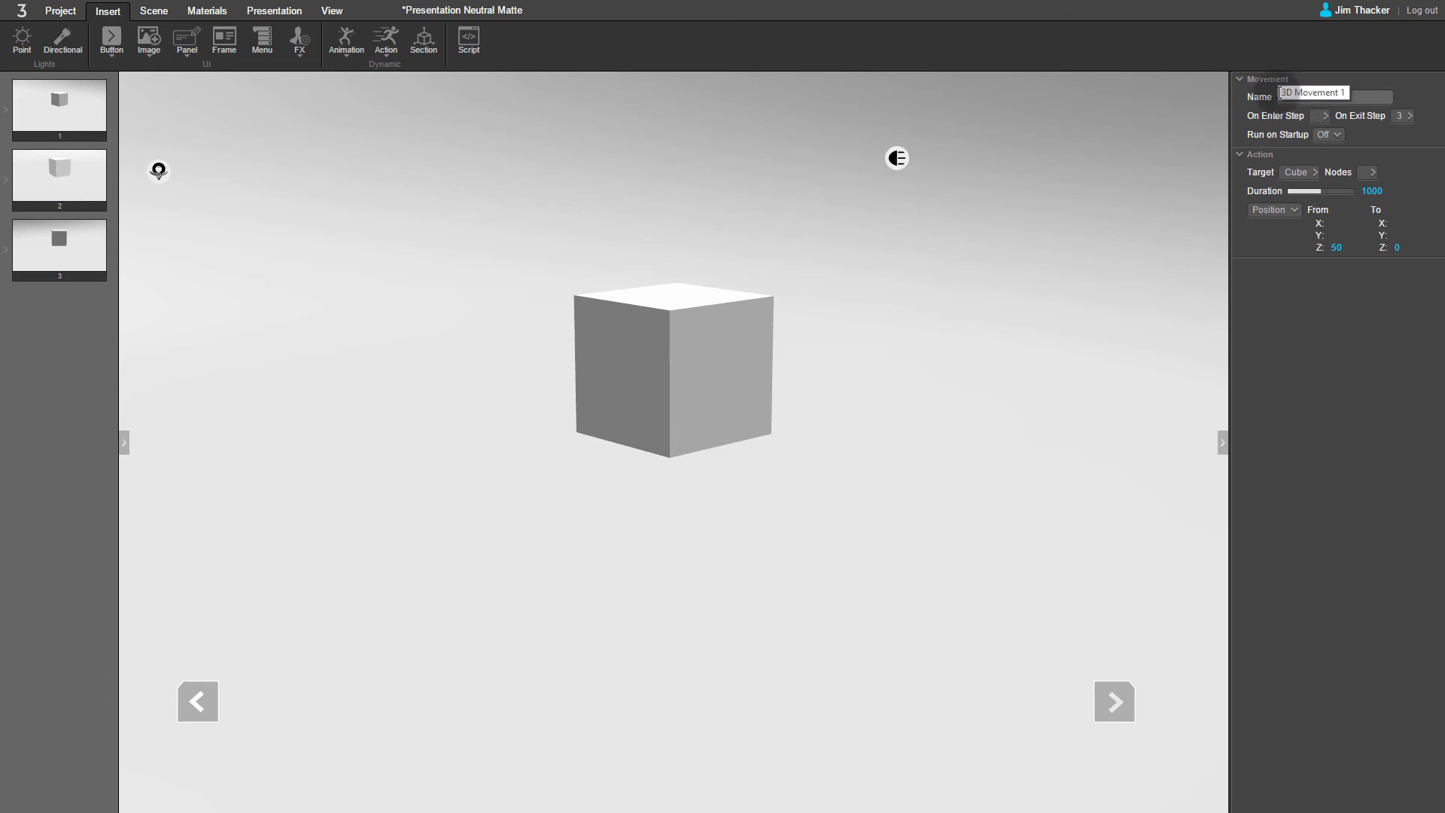
pyautogui.write('Cube Down')
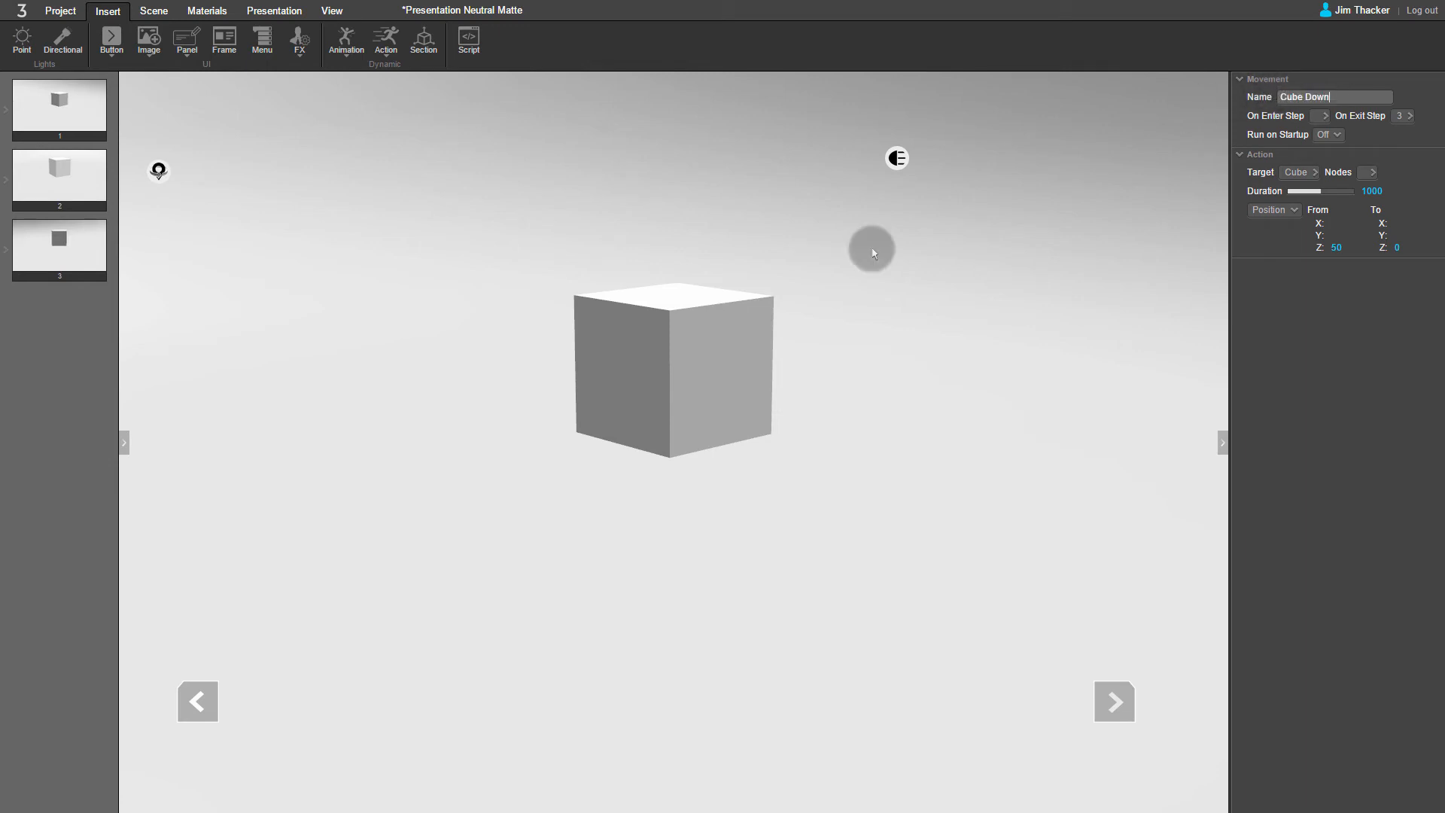
pyautogui.click(66, 12)
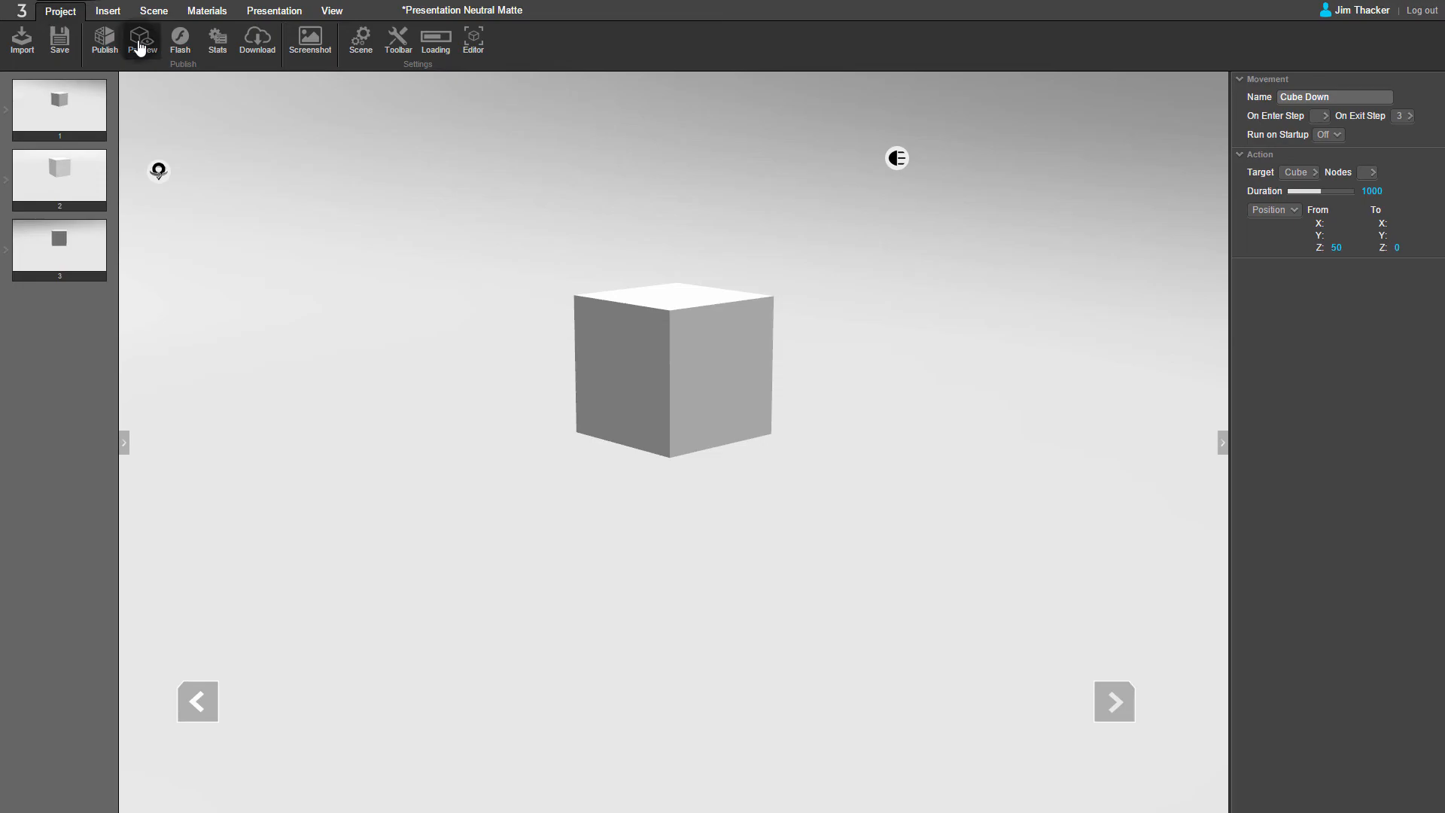
# Save the project and preview it in the browser, advancing steps to watch the cube rise and descend
pyautogui.click(142, 39)
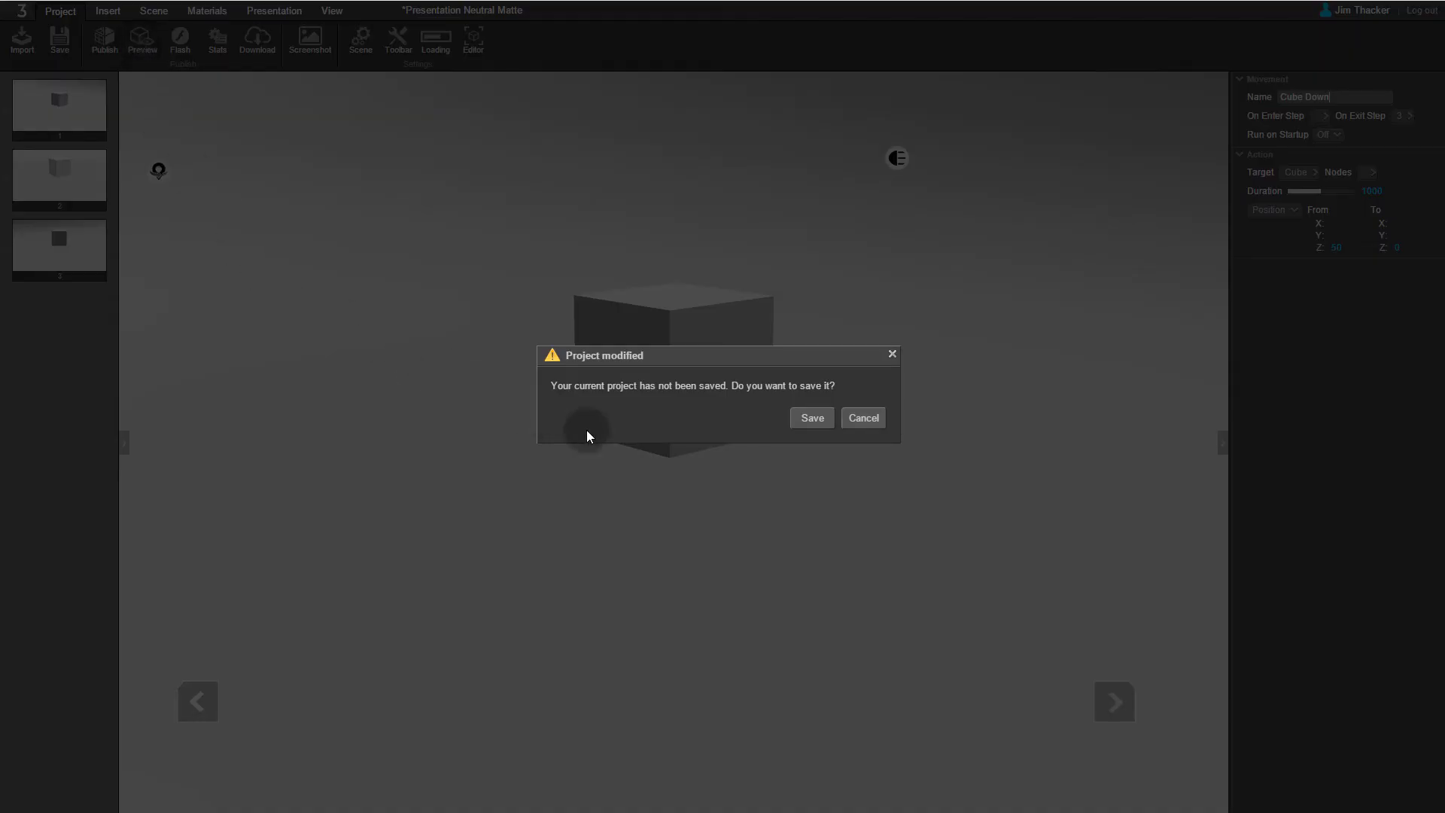
pyautogui.click(812, 419)
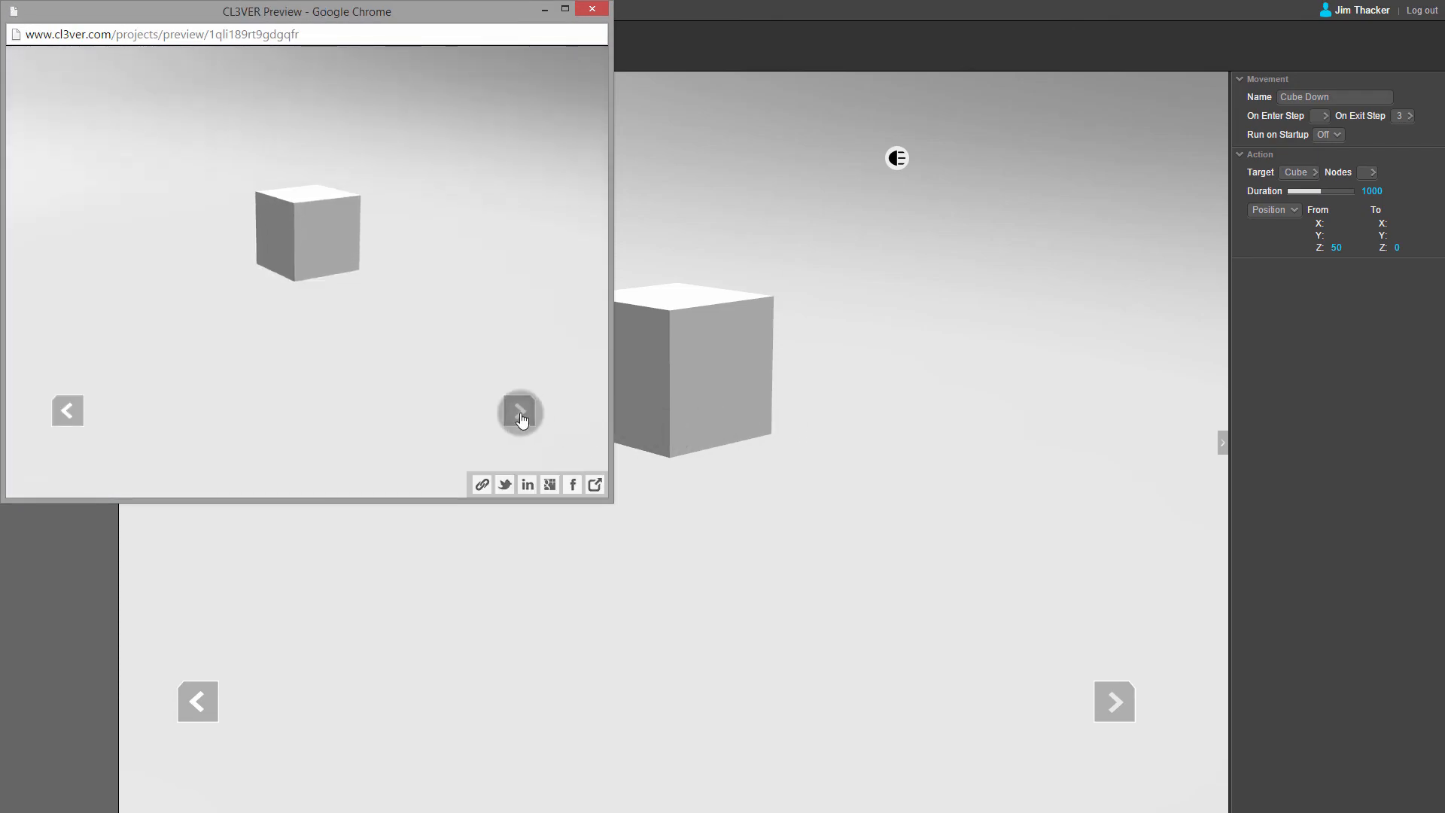
pyautogui.click(521, 413)
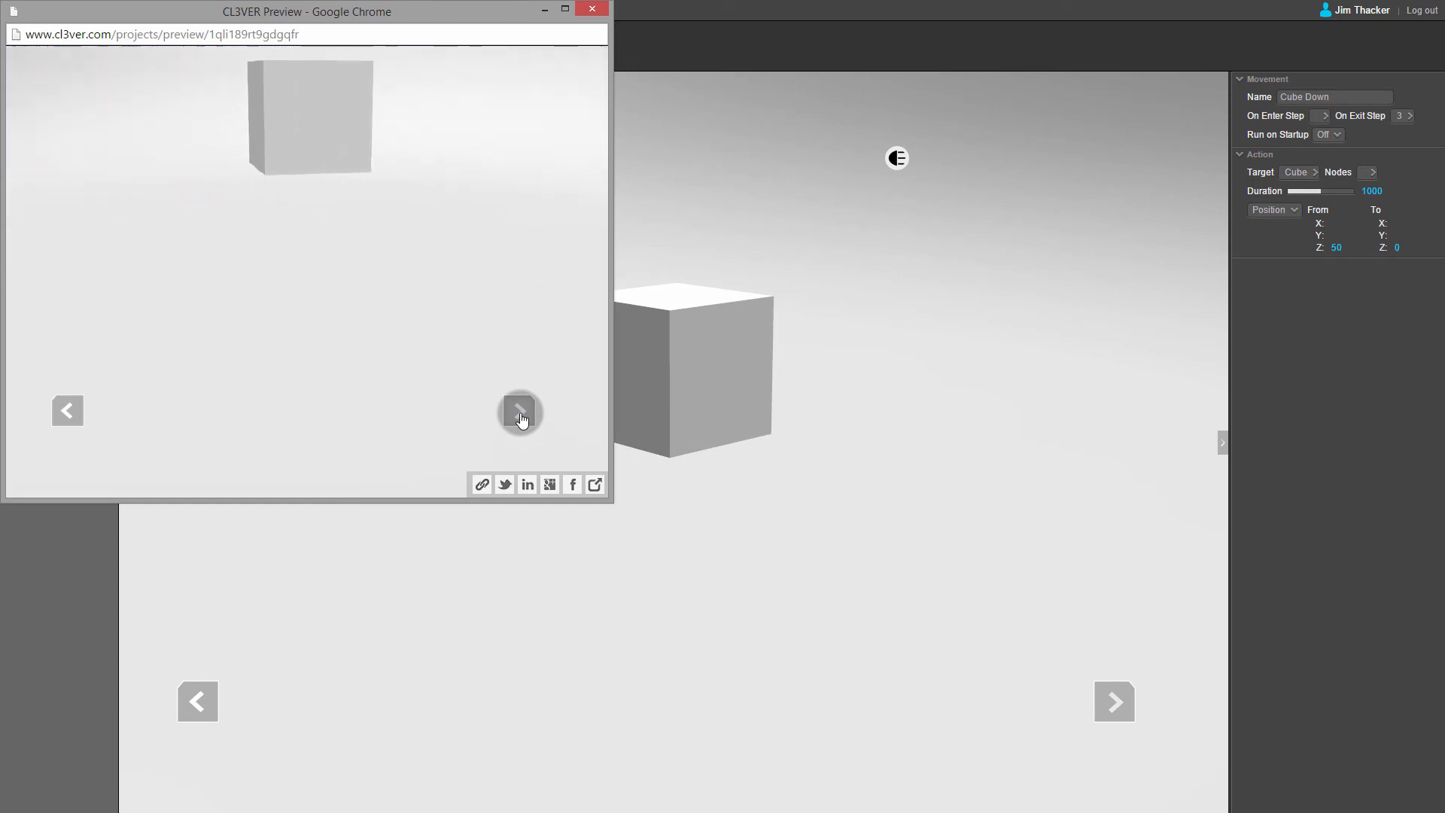
pyautogui.click(518, 413)
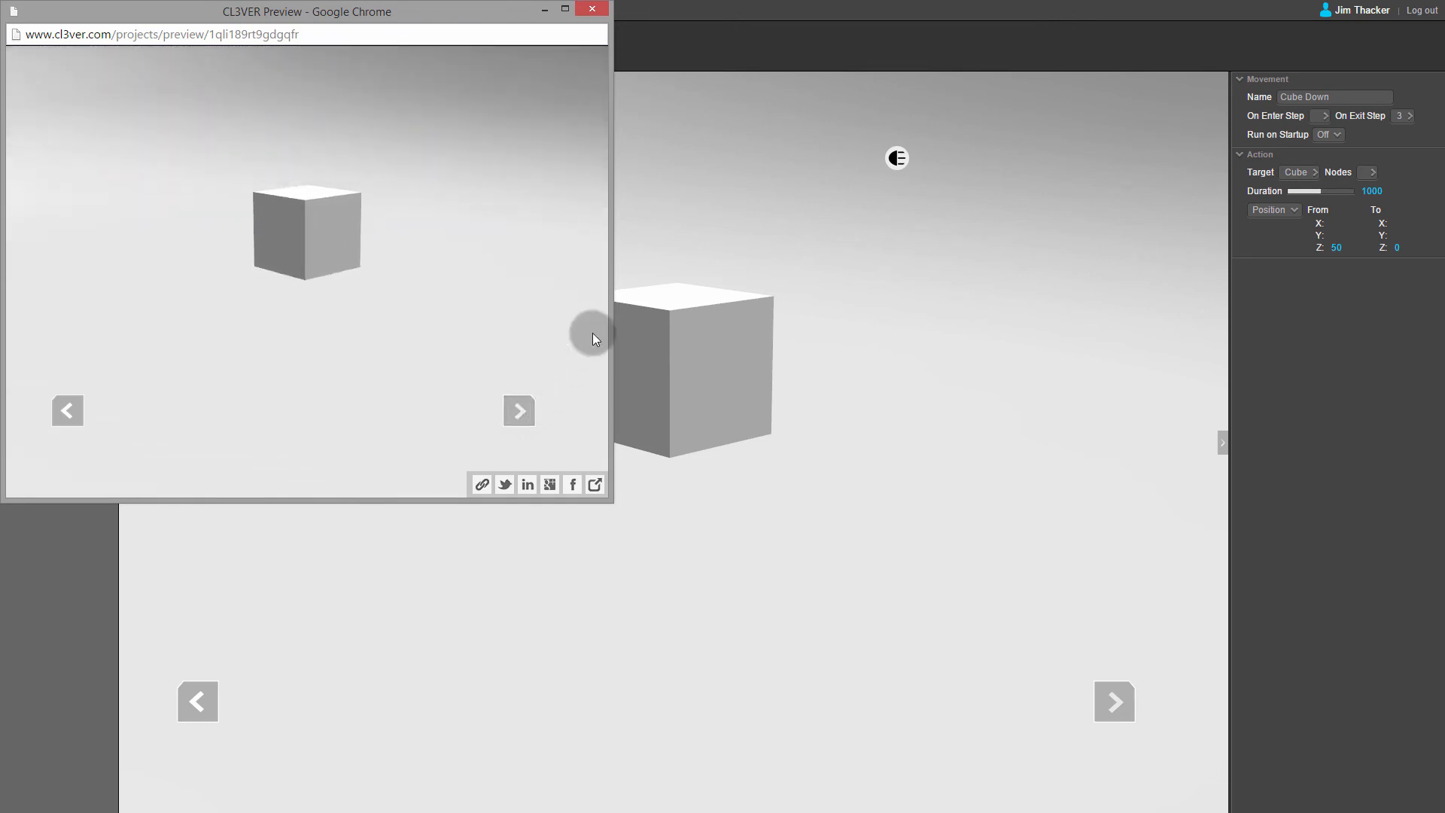
pyautogui.click(594, 9)
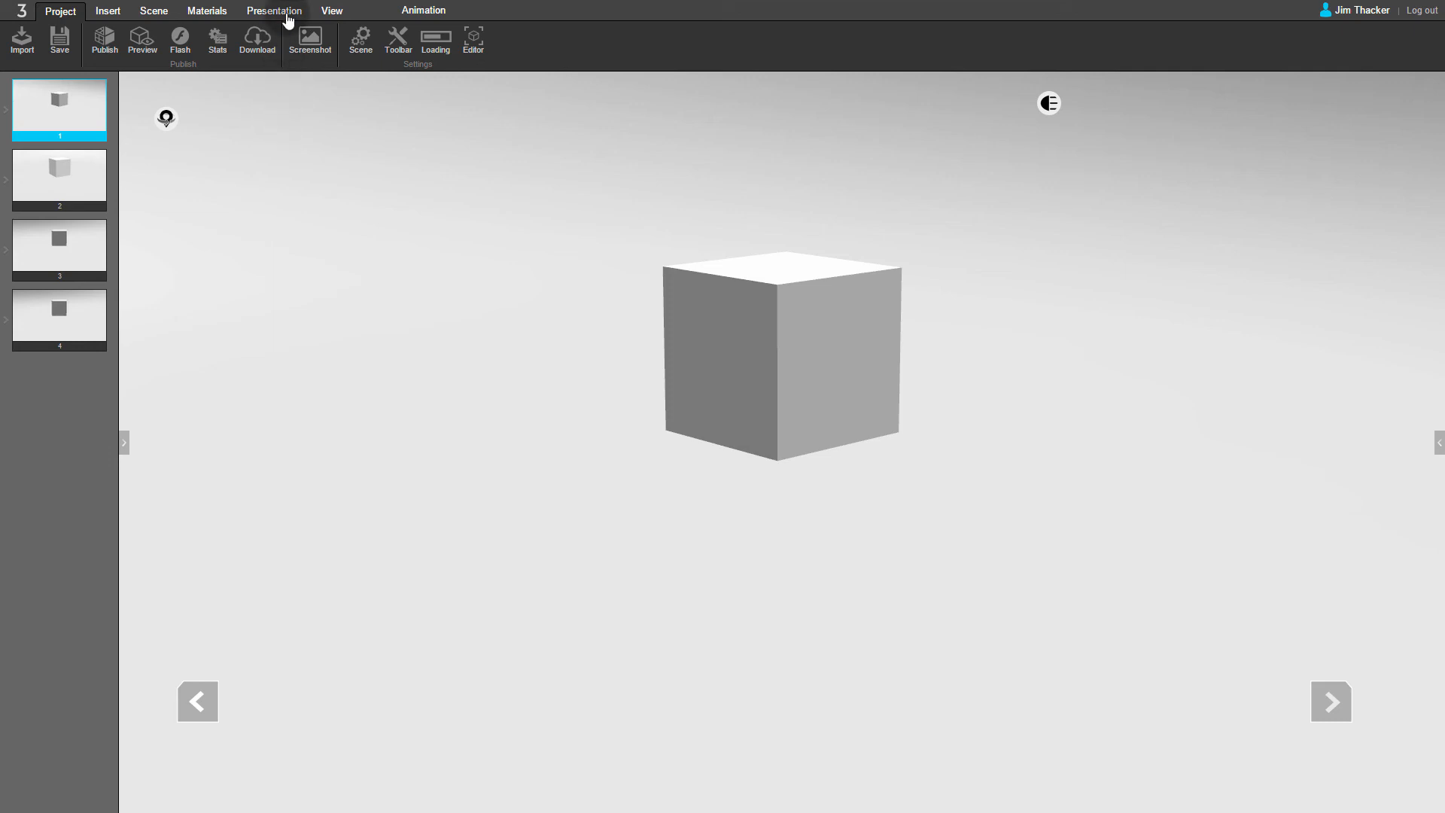
# Show the Presentation tab's Dynamic actions list and inspect the Rotate Forward action's settings
pyautogui.click(274, 10)
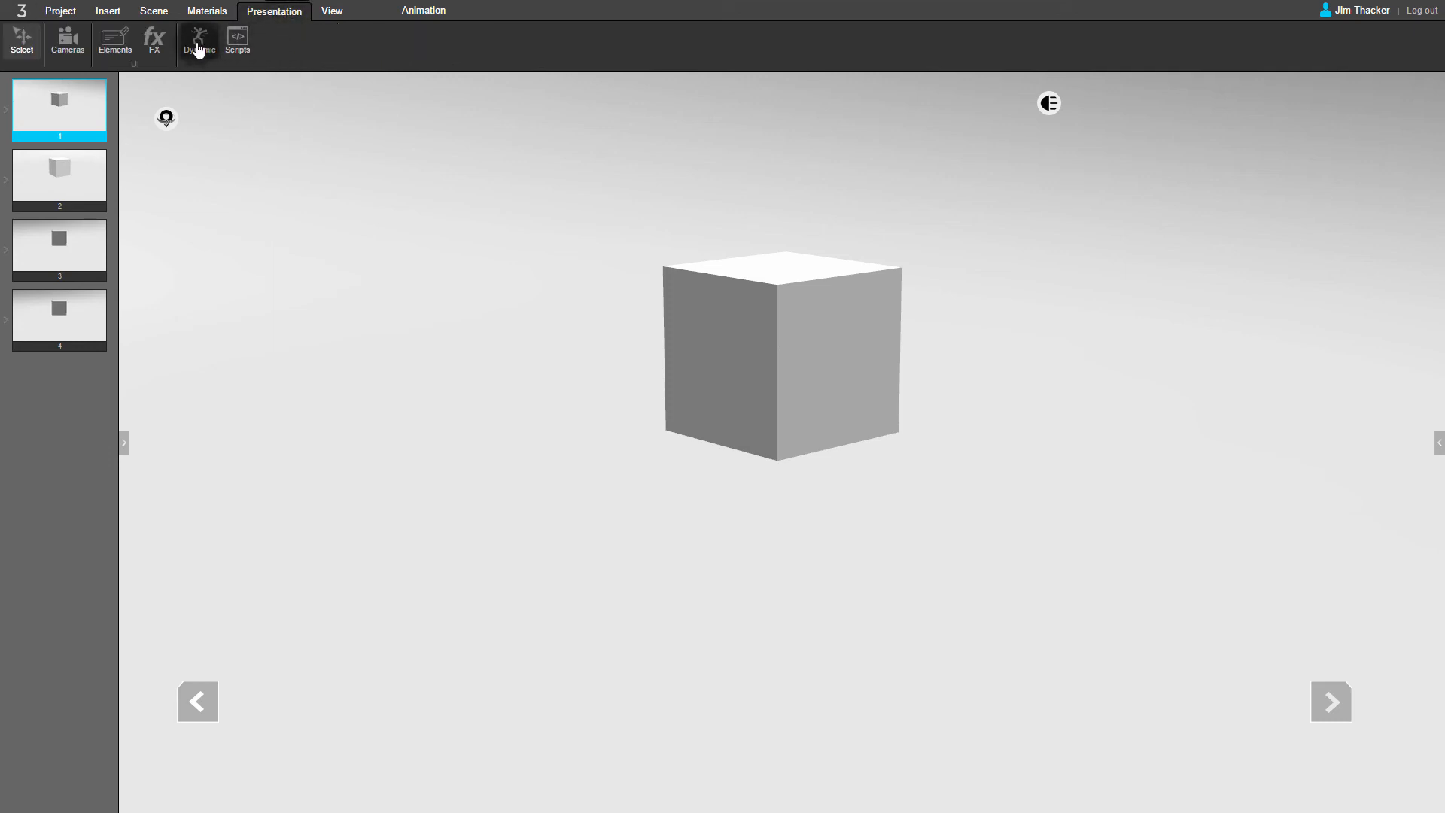
pyautogui.click(198, 40)
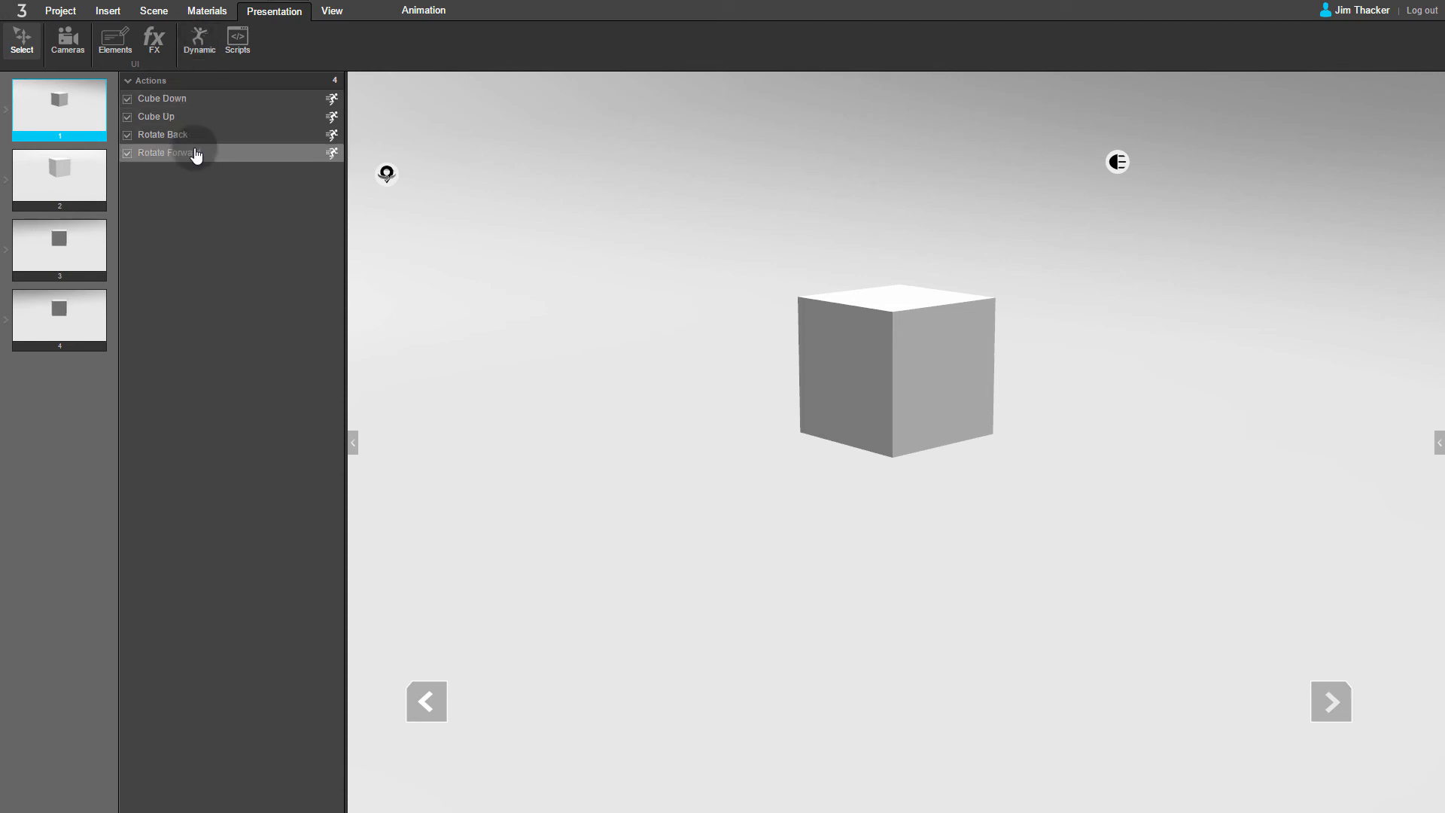
pyautogui.click(170, 154)
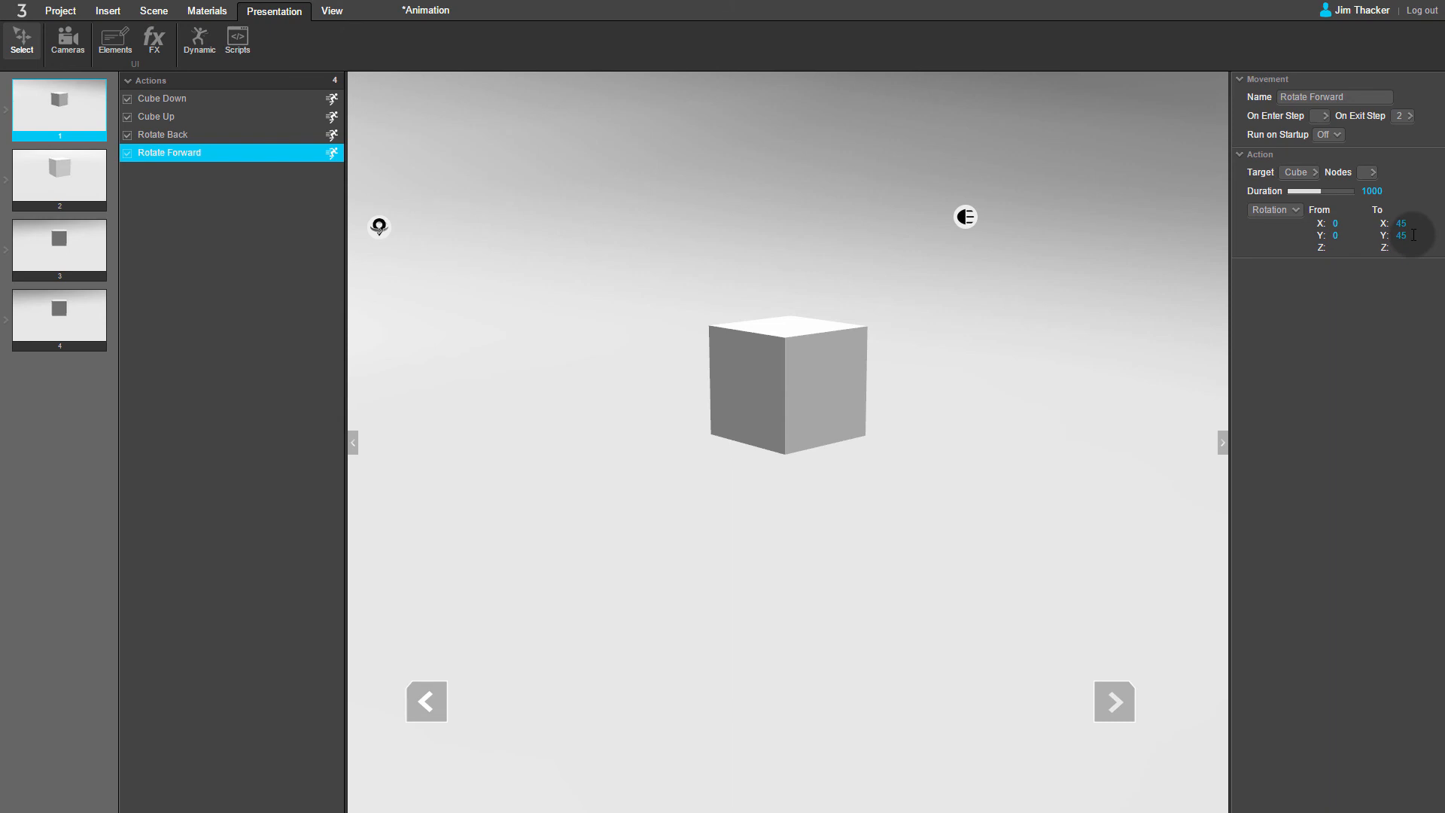
pyautogui.click(168, 136)
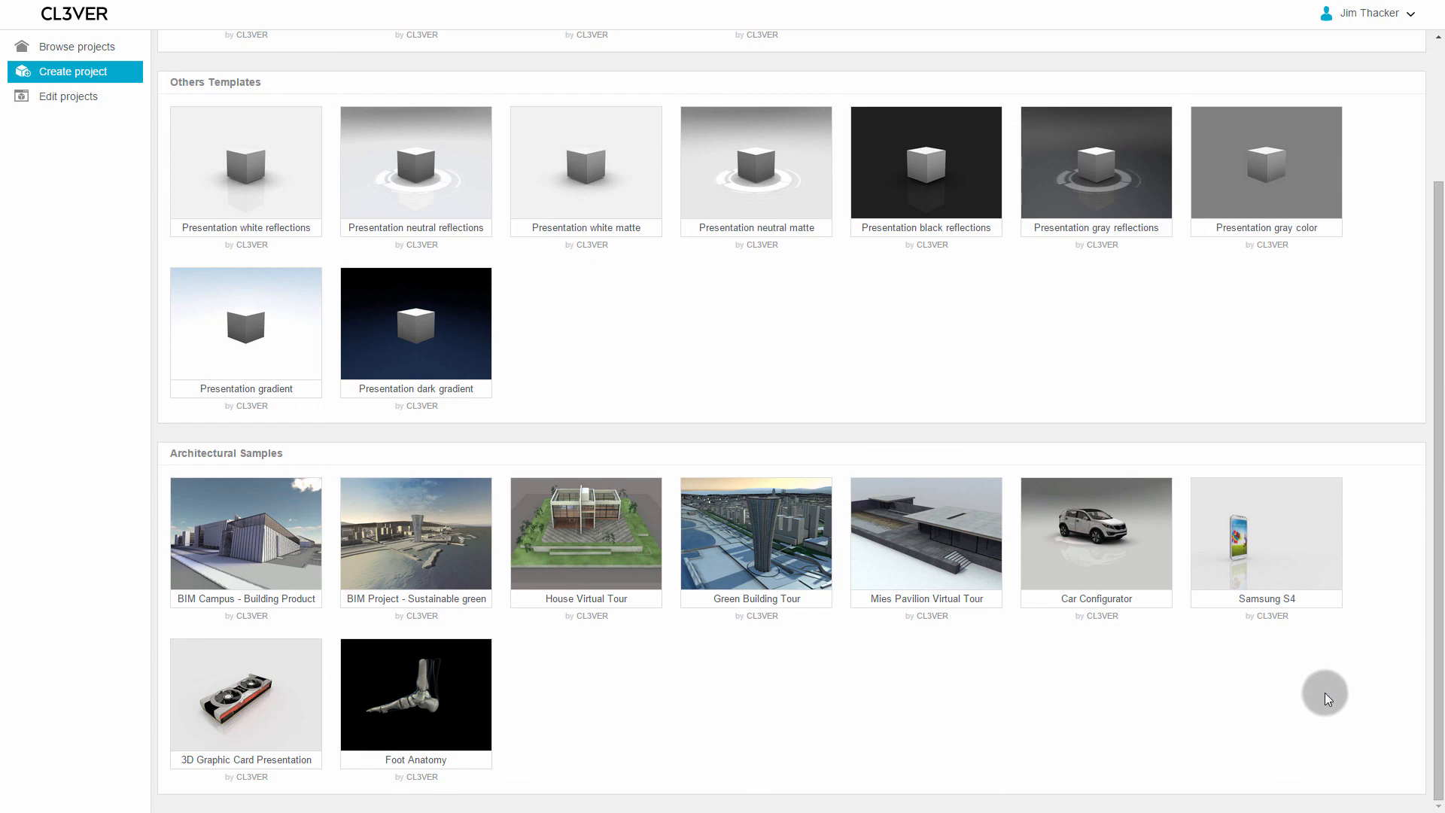
pyautogui.moveTo(965, 748)
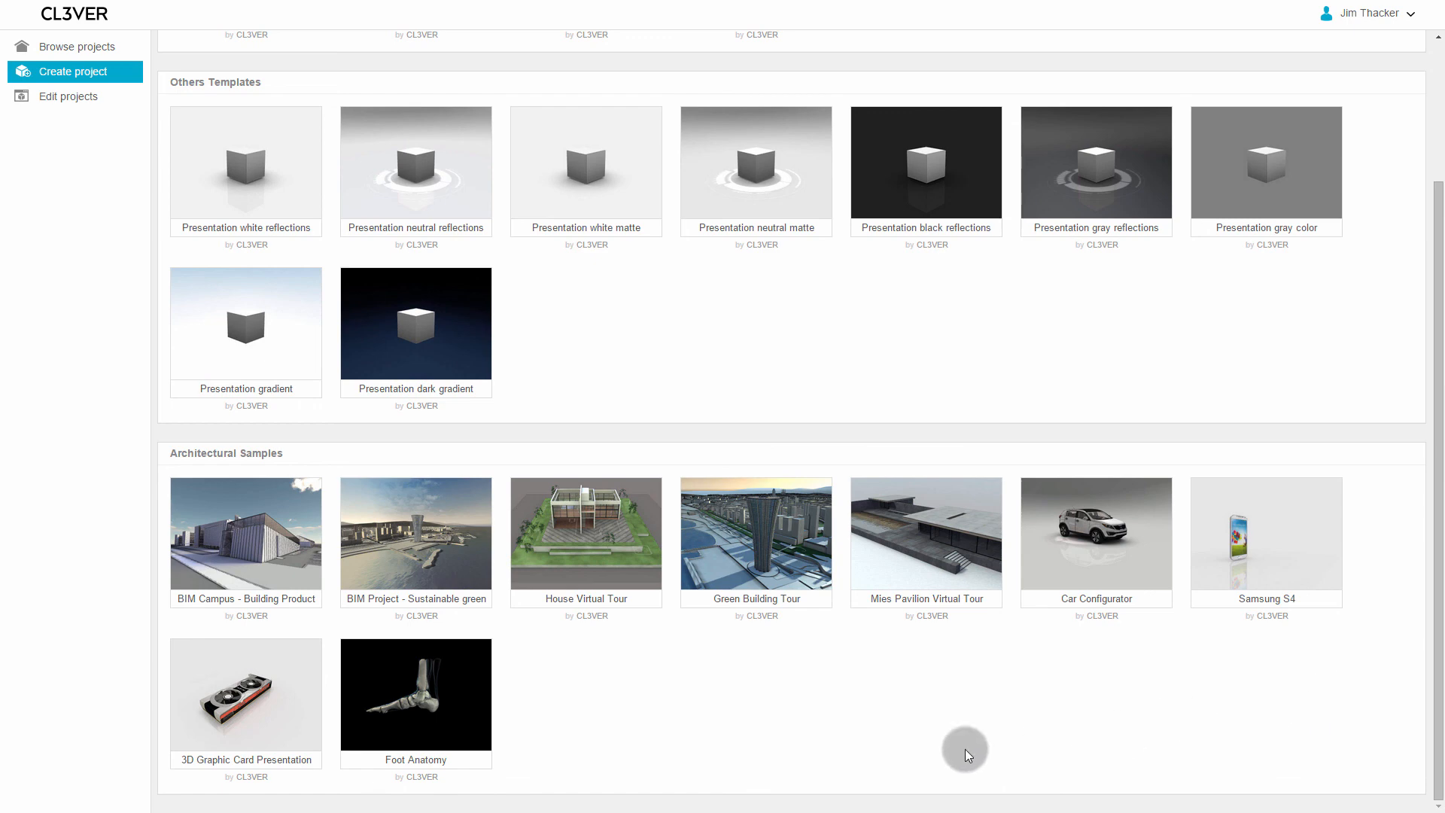
pyautogui.moveTo(244, 706)
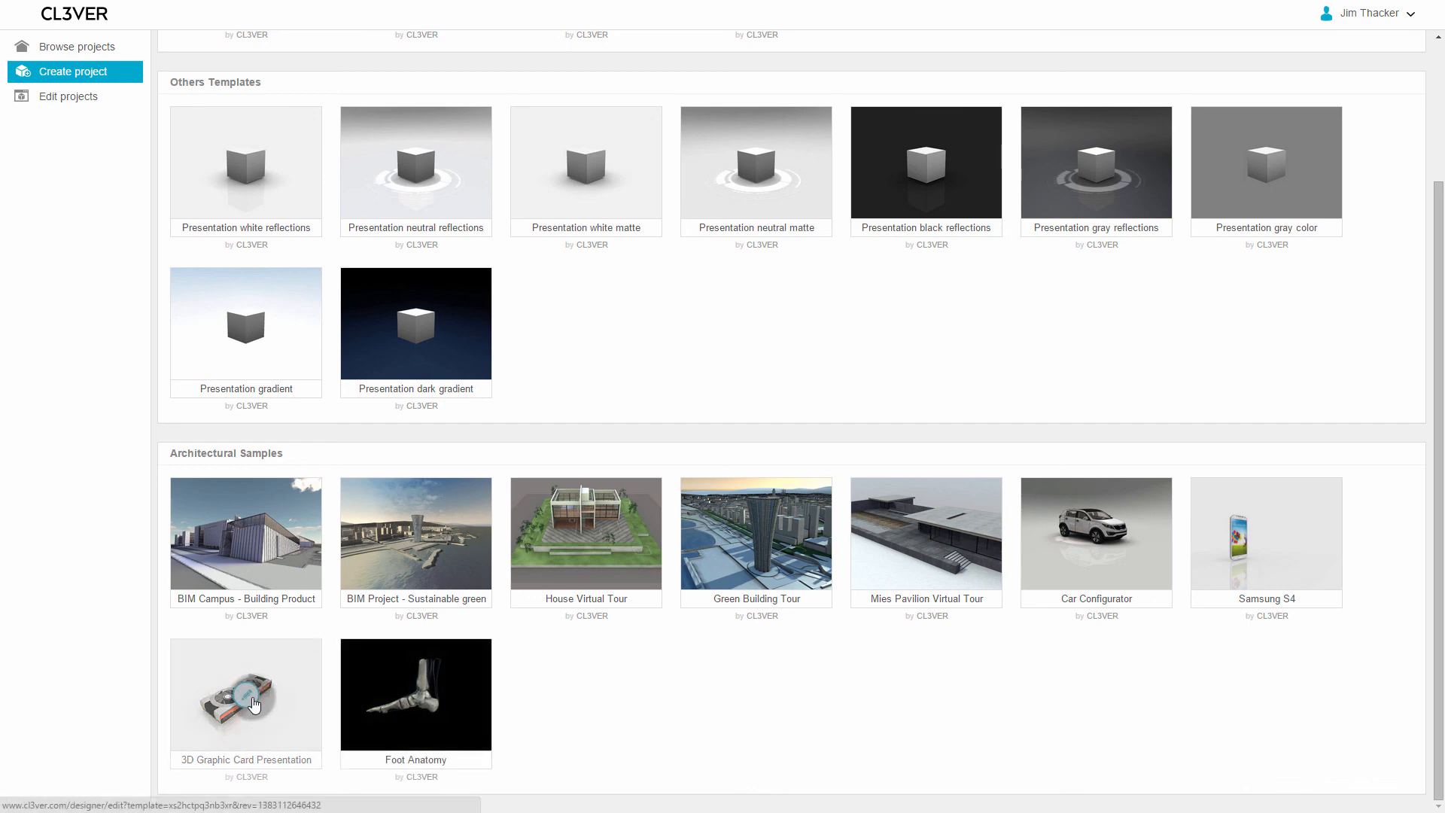